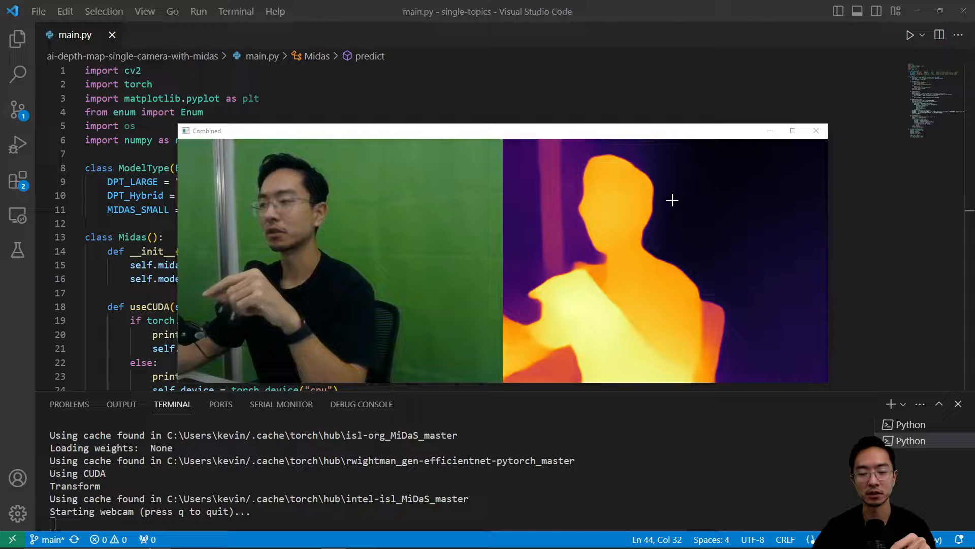
pyautogui.moveTo(747, 208)
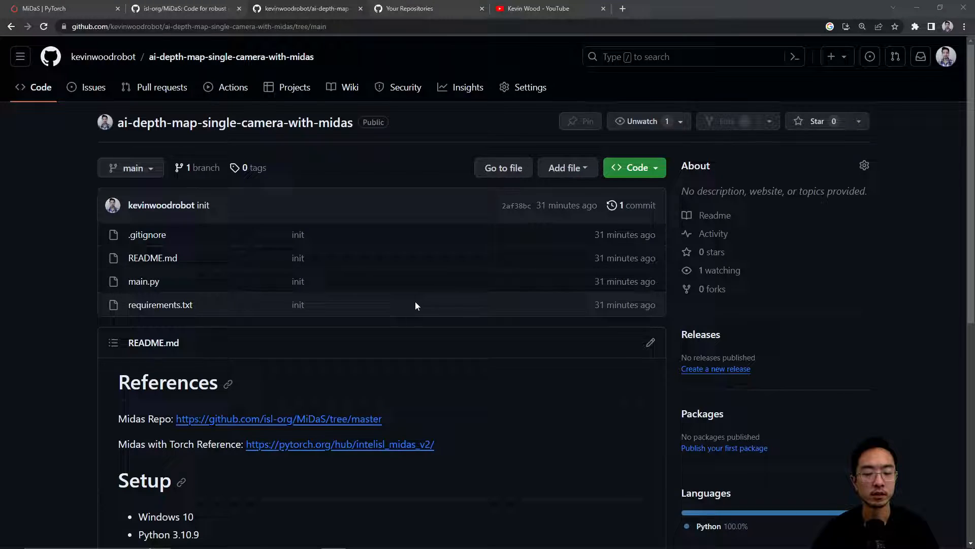
pyautogui.moveTo(380, 299)
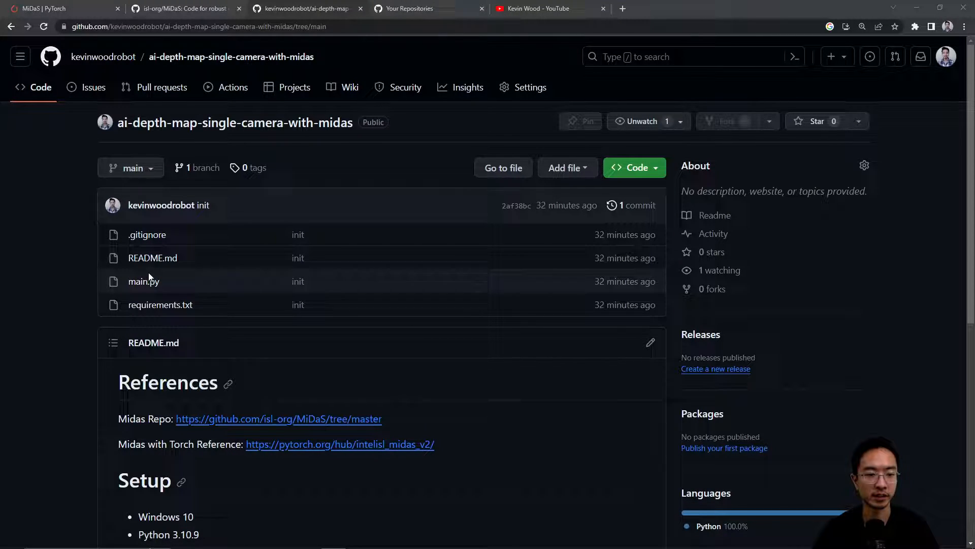
# Step: View main.py from the ai-depth-map-single-camera-with-midas repository file list
pyautogui.click(143, 281)
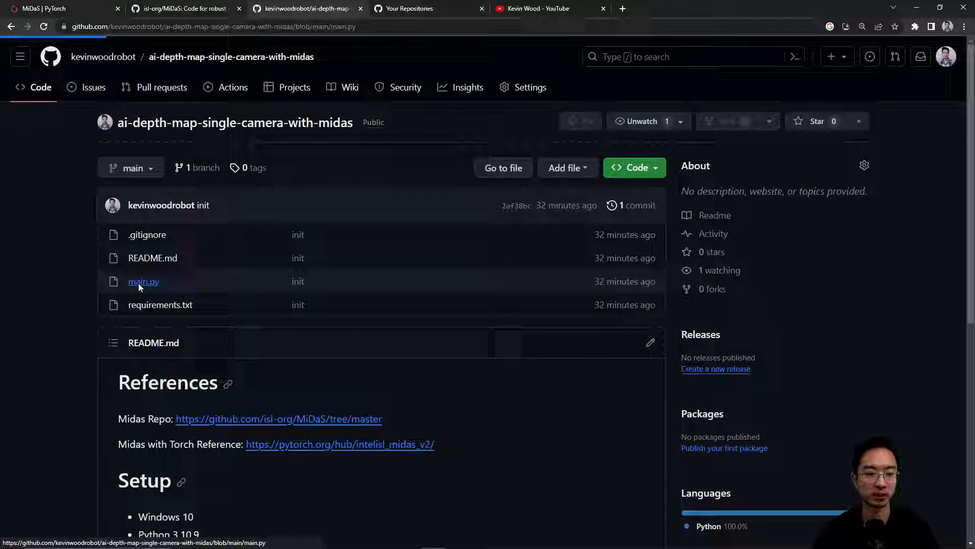
pyautogui.click(143, 281)
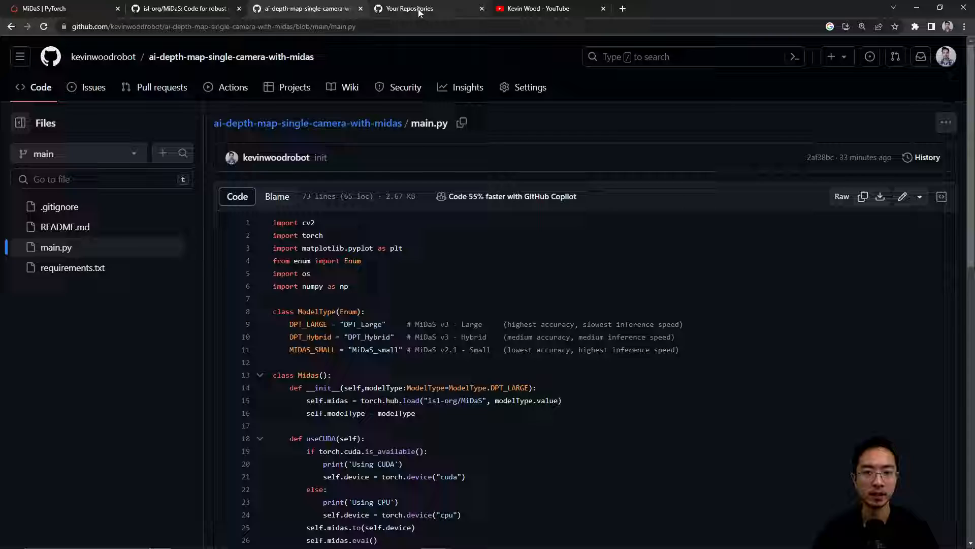
# Step: Browse through the account's list of public repositories
pyautogui.click(413, 8)
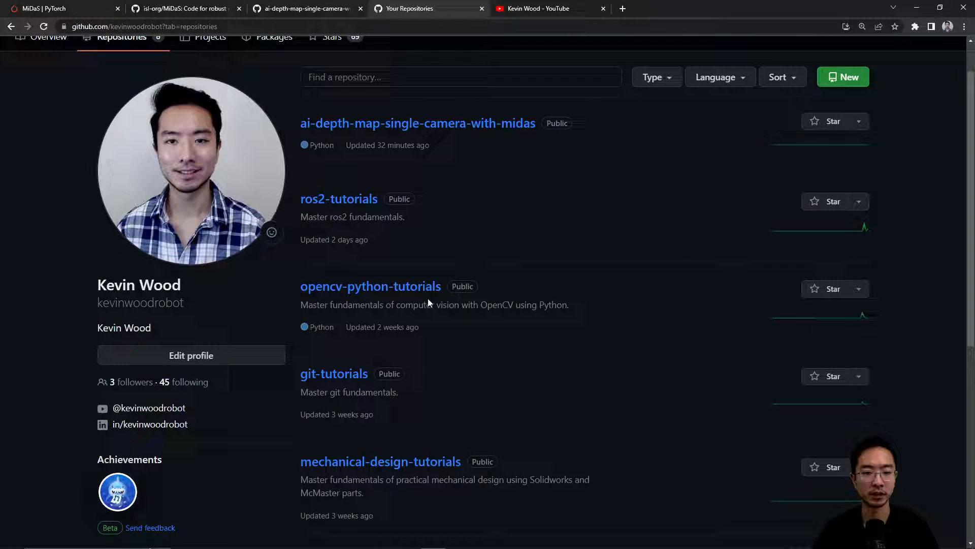
pyautogui.scroll(-3)
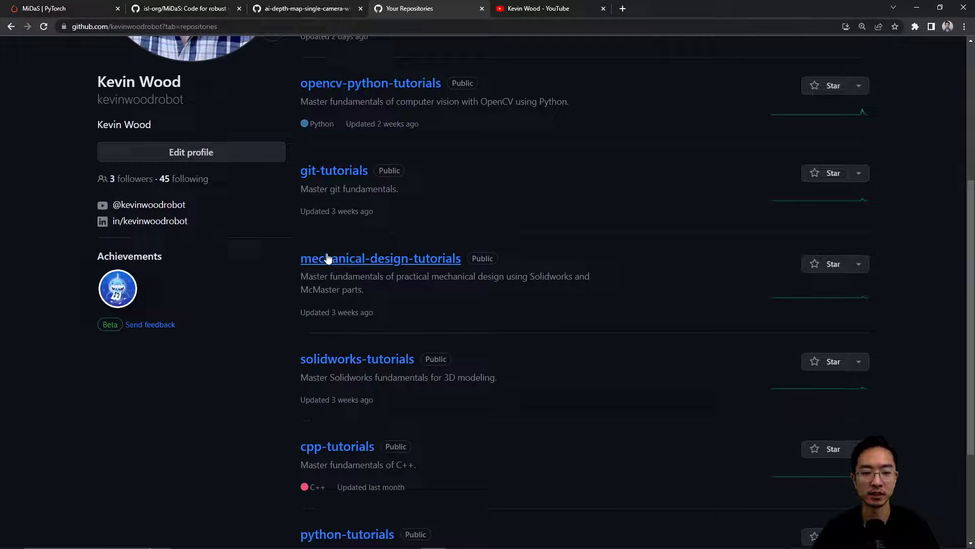
pyautogui.moveTo(336, 373)
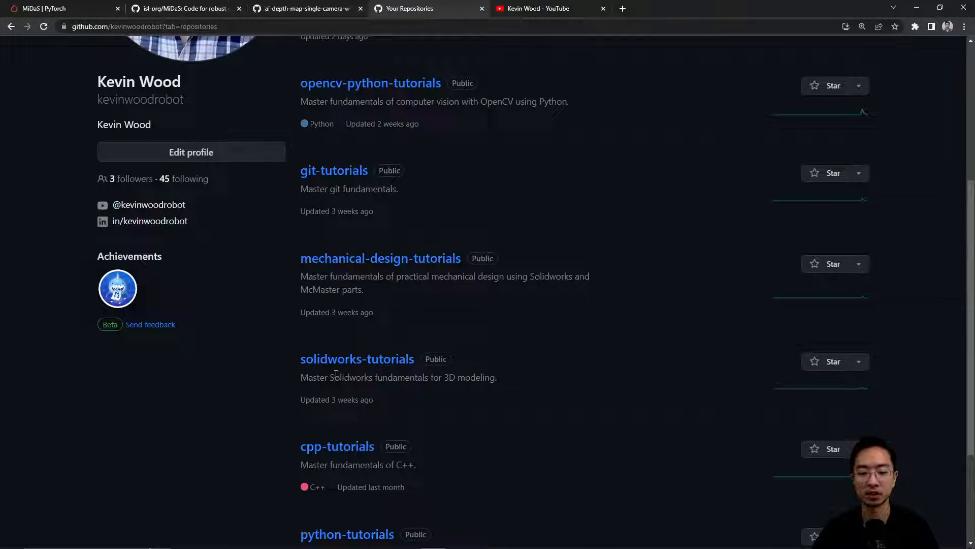
pyautogui.scroll(-3)
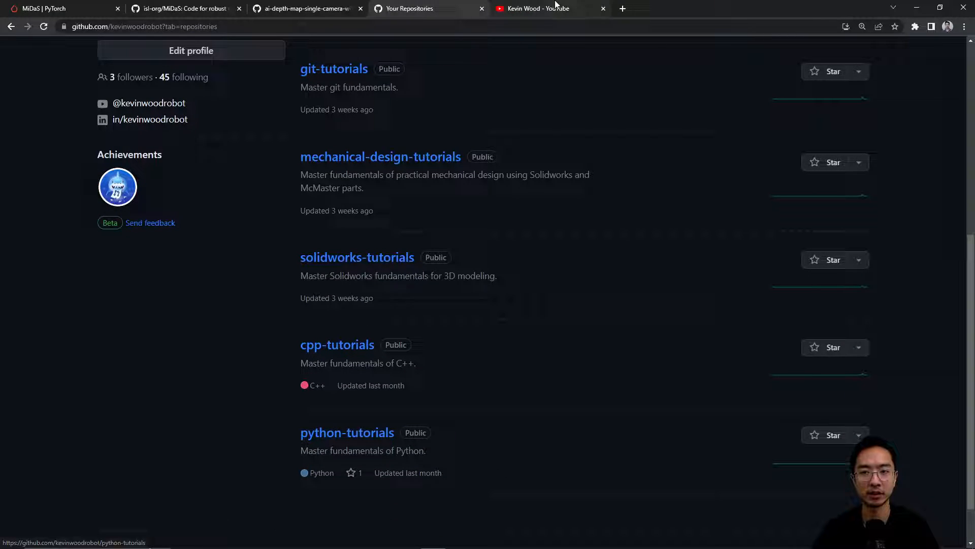
# Step: Show the YouTube channel's playlists, then the MiDaS model page on PyTorch Hub
pyautogui.click(551, 9)
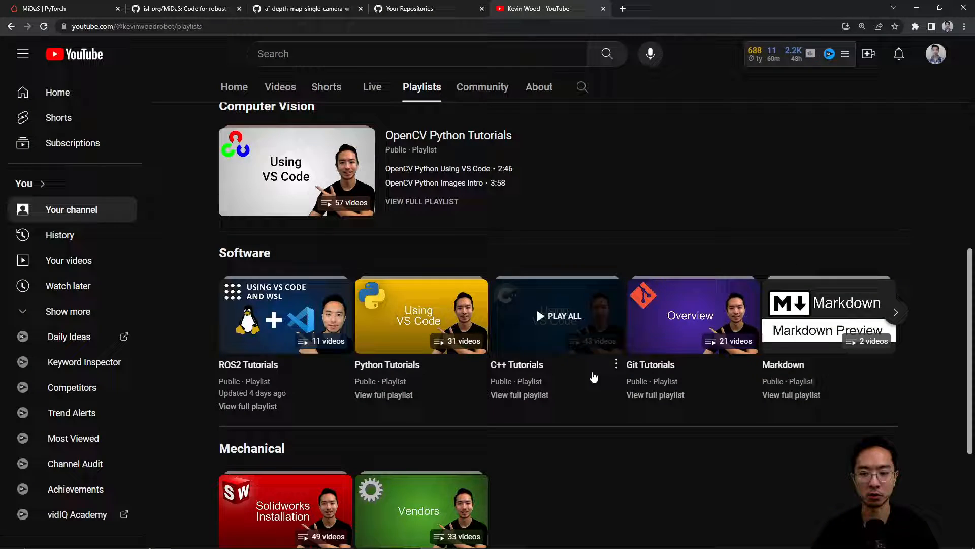
pyautogui.moveTo(709, 390)
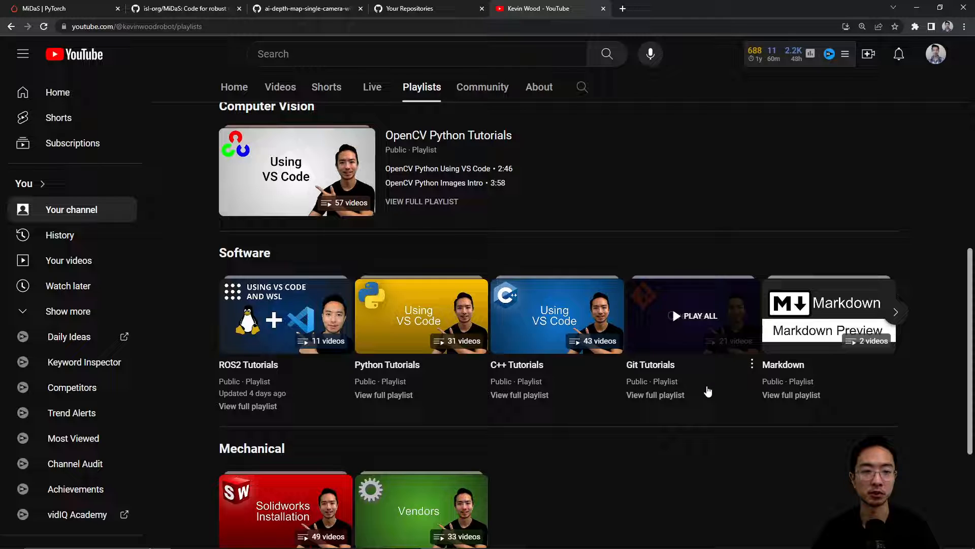
pyautogui.click(59, 9)
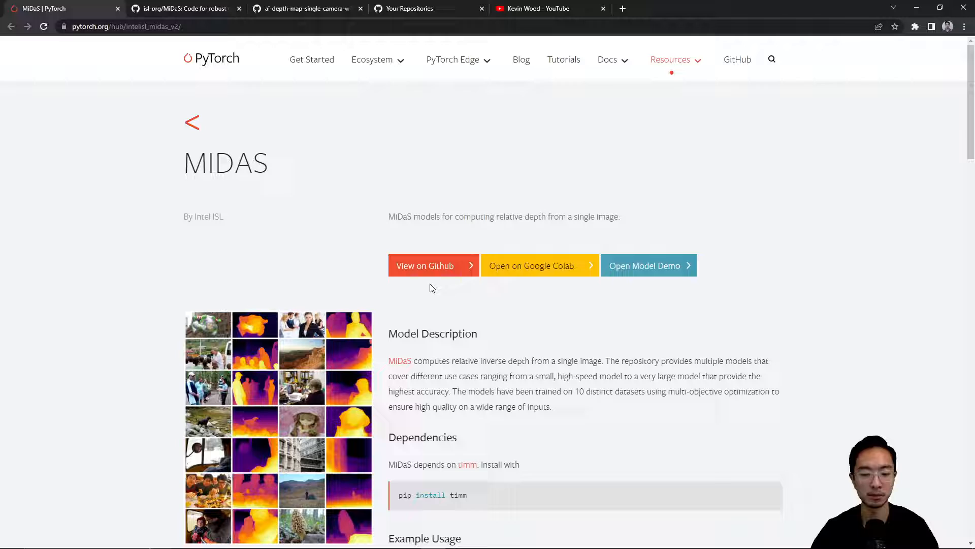
pyautogui.moveTo(461, 303)
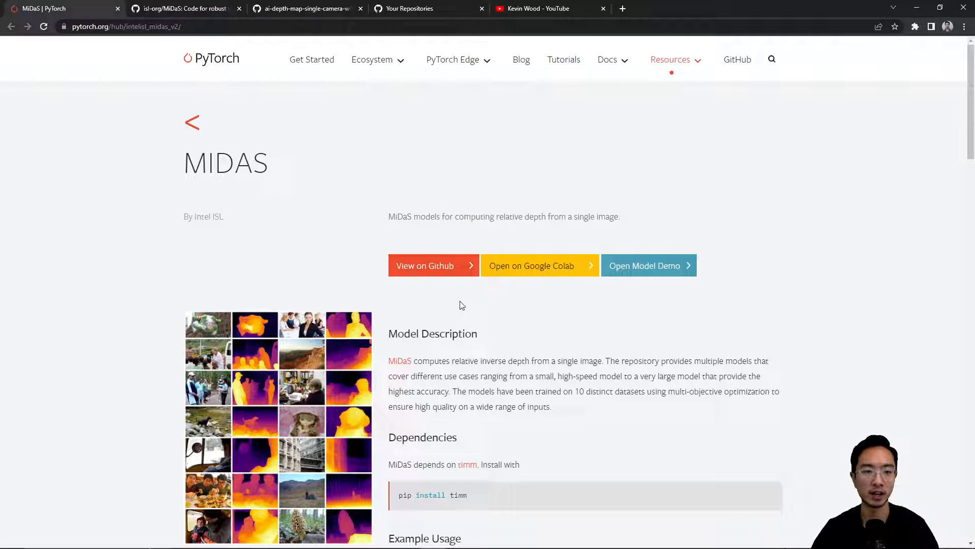
# Step: Show the isl-org/MiDaS README's Improvement vs FPS chart comparing model versions
pyautogui.click(184, 8)
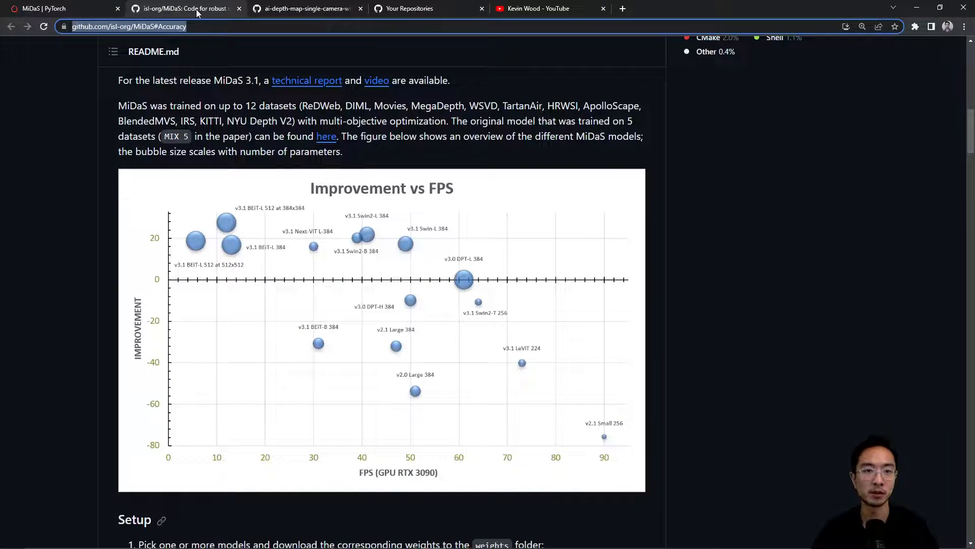
pyautogui.moveTo(535, 311)
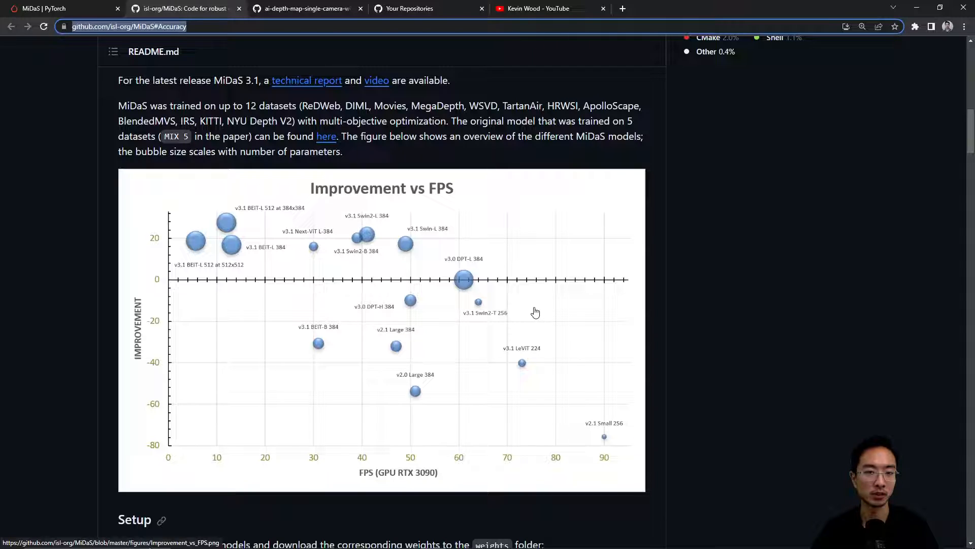
pyautogui.moveTo(397, 340)
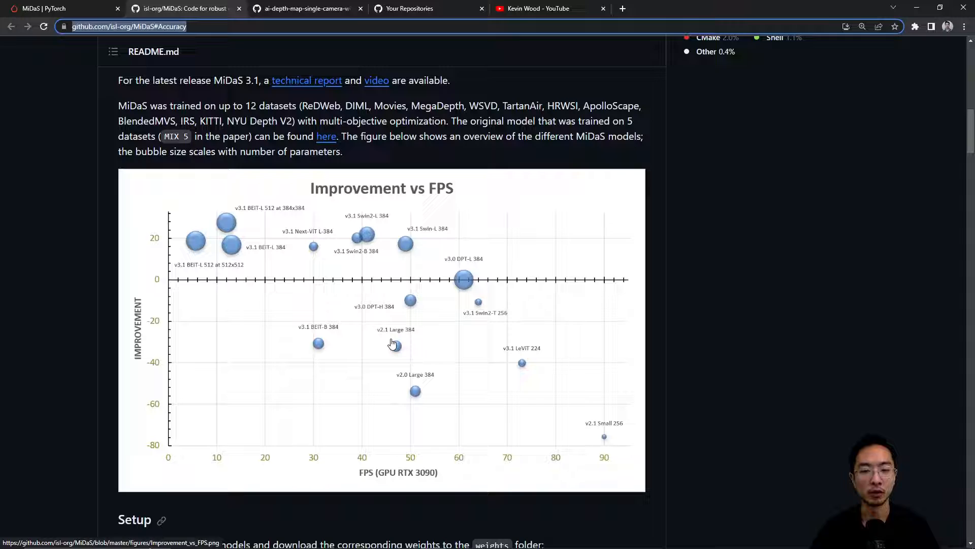
pyautogui.moveTo(399, 428)
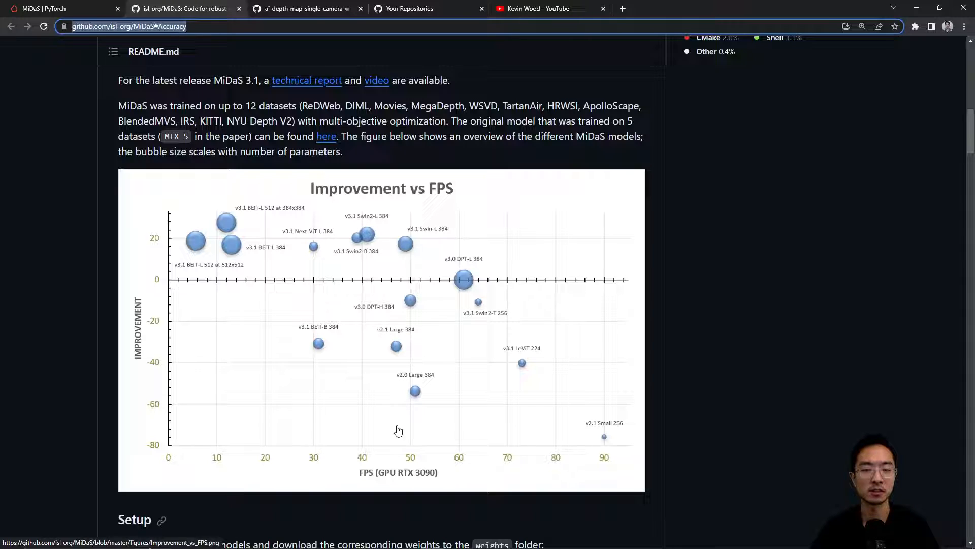
pyautogui.moveTo(423, 480)
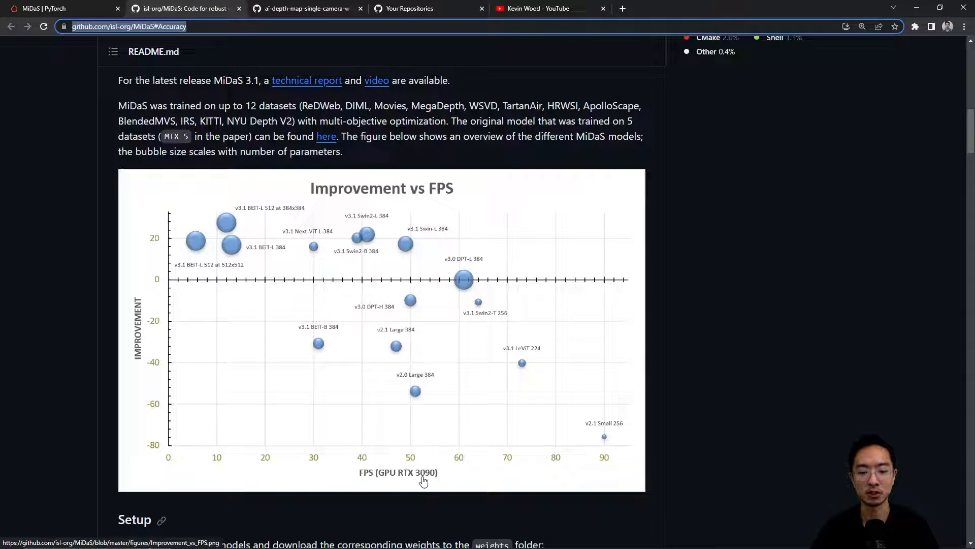
pyautogui.moveTo(215, 474)
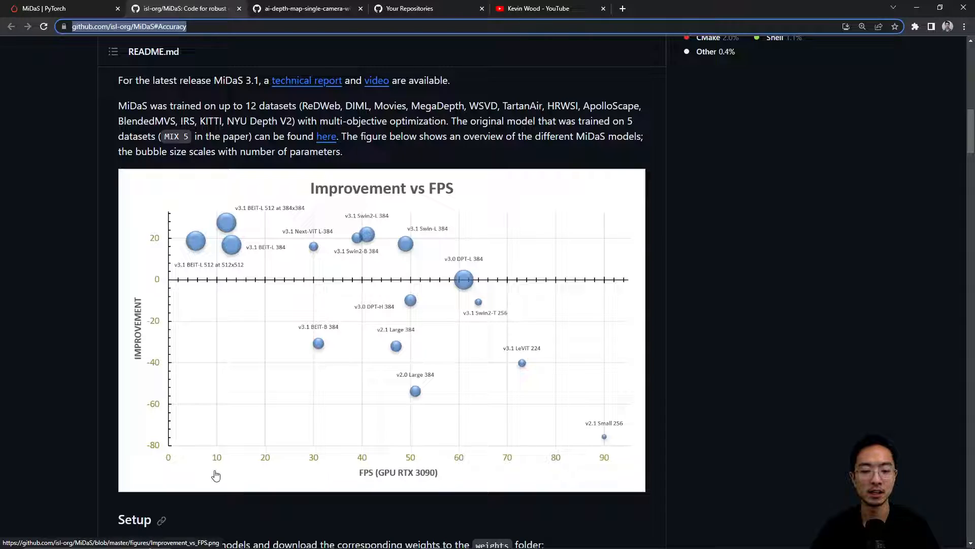
pyautogui.moveTo(192, 315)
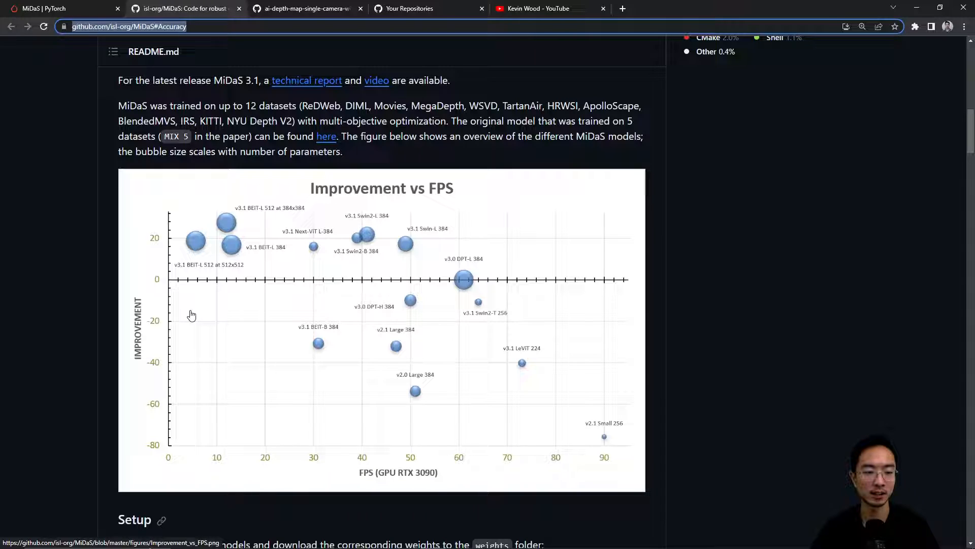
pyautogui.moveTo(157, 279)
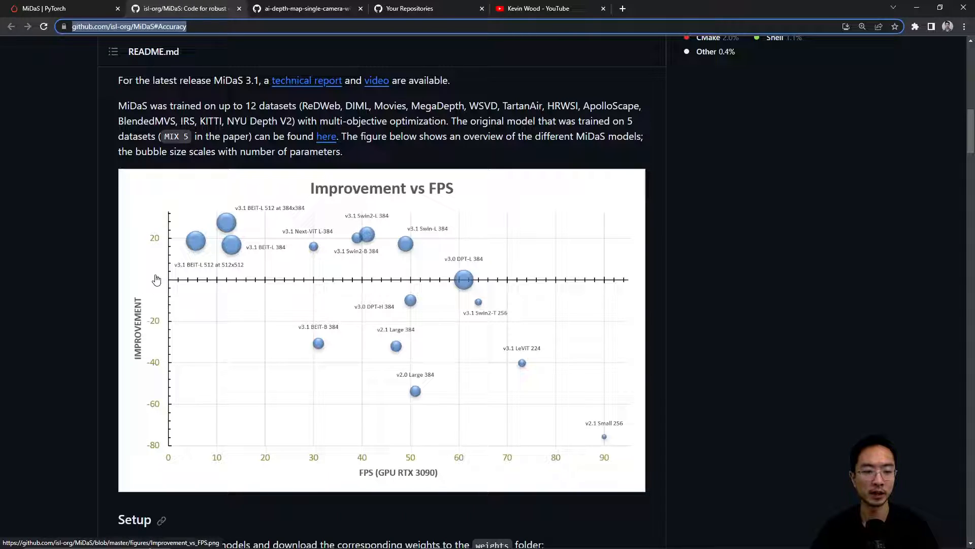
pyautogui.moveTo(452, 426)
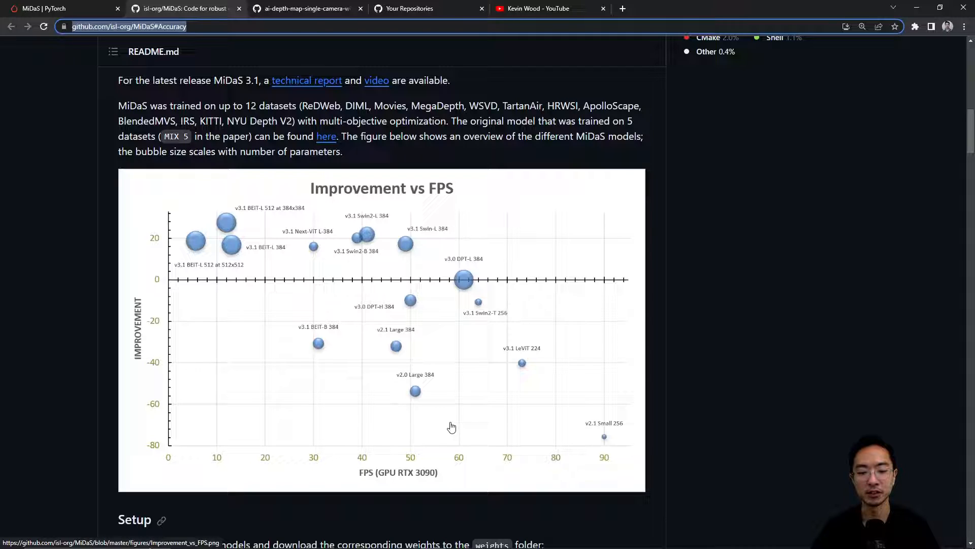
pyautogui.moveTo(459, 445)
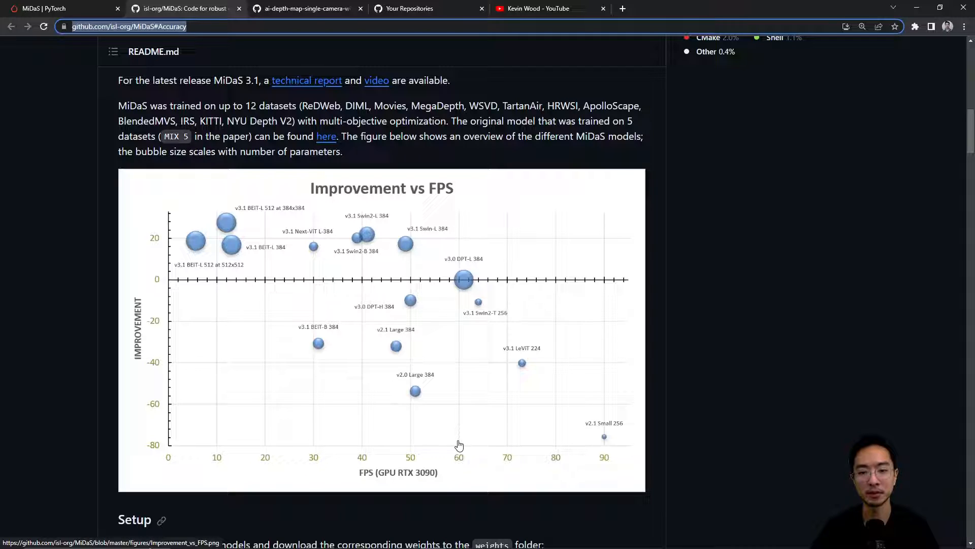
pyautogui.moveTo(451, 440)
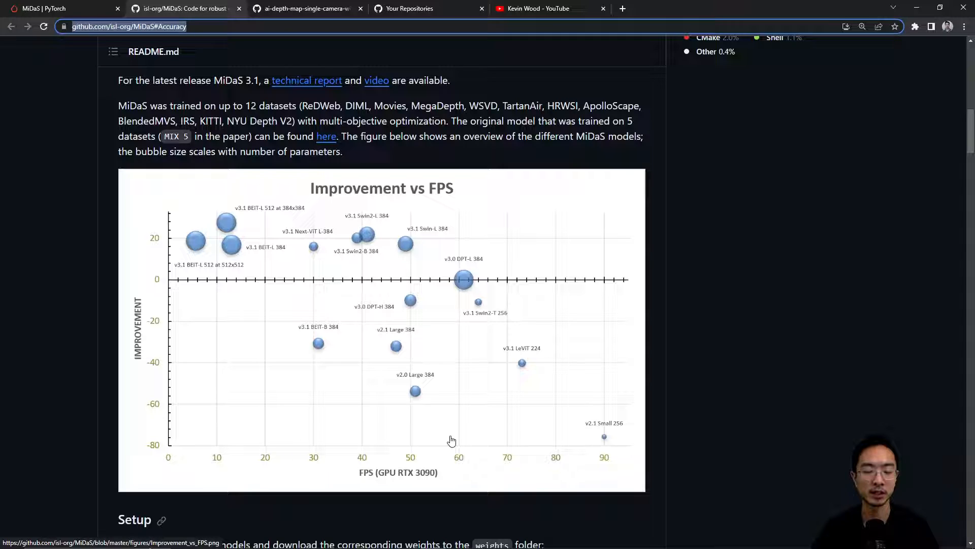
pyautogui.moveTo(621, 456)
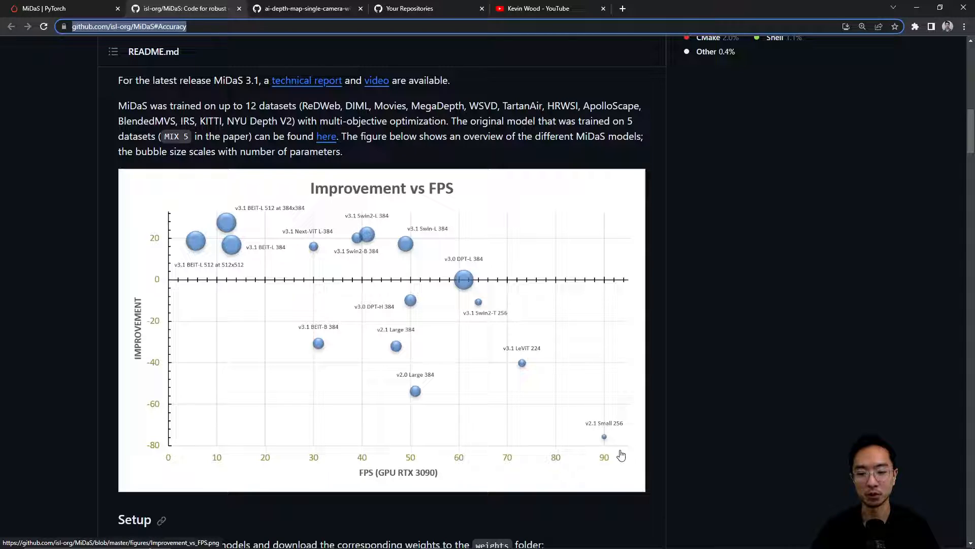
pyautogui.moveTo(545, 402)
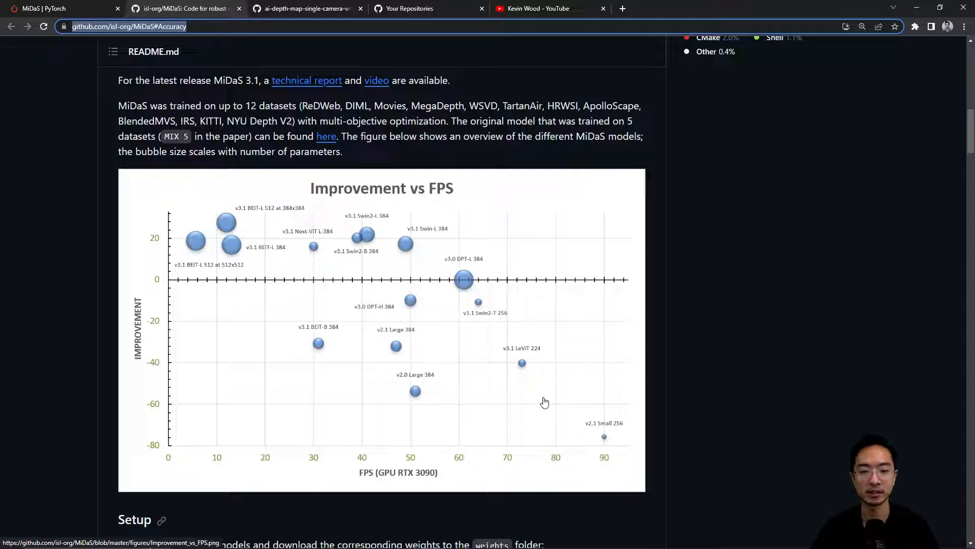
pyautogui.moveTo(339, 254)
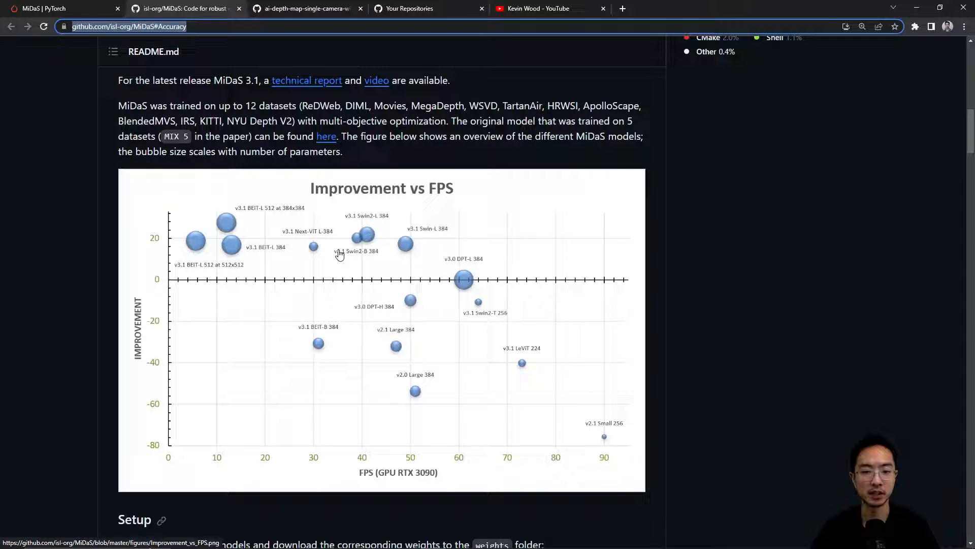
pyautogui.moveTo(249, 243)
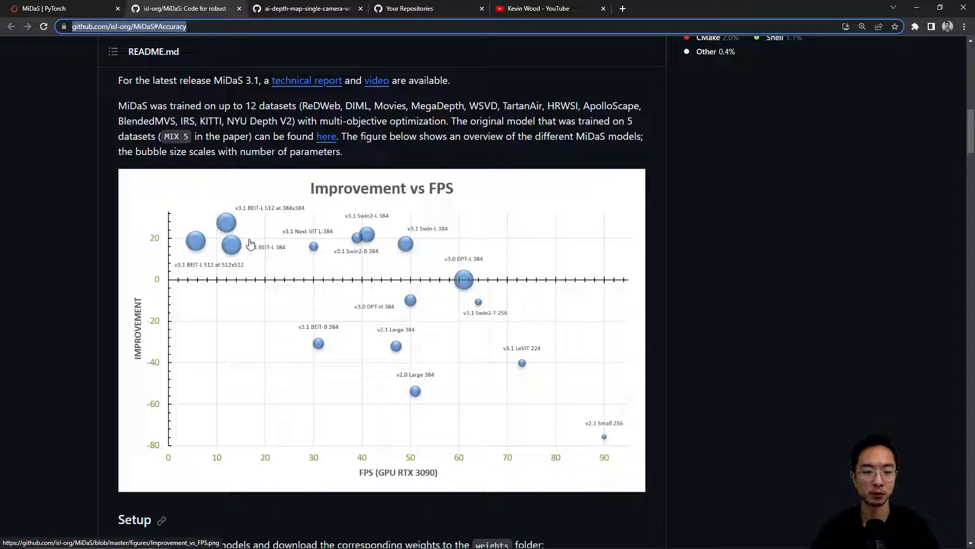
pyautogui.moveTo(241, 230)
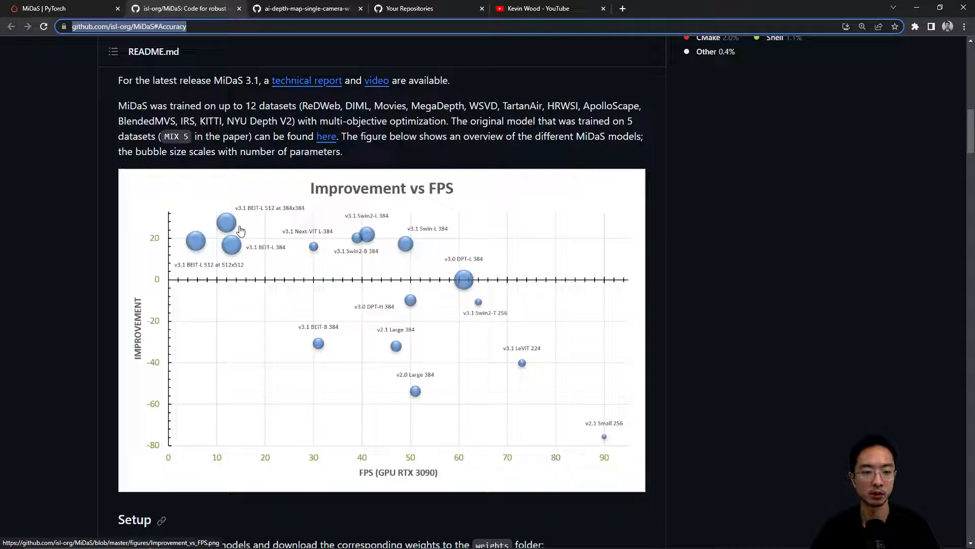
pyautogui.moveTo(232, 235)
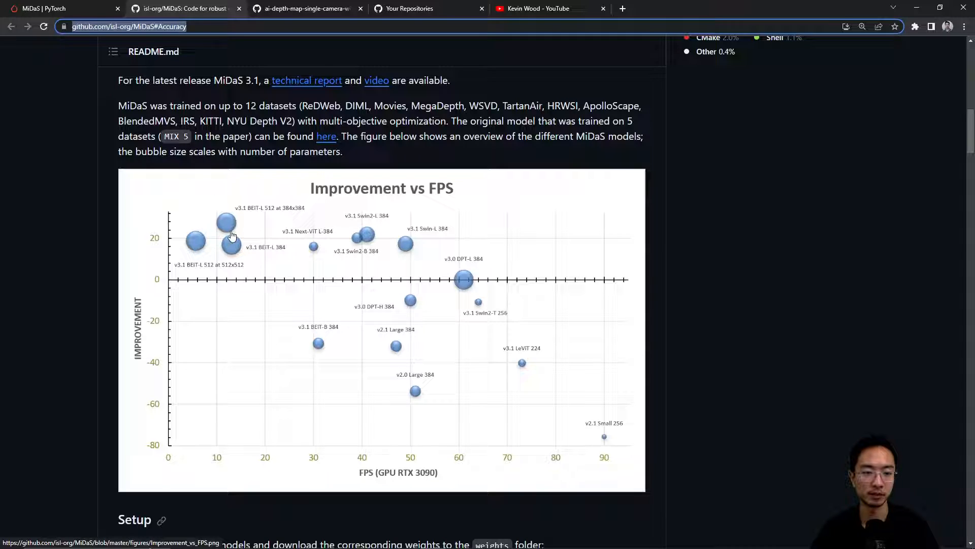
pyautogui.moveTo(250, 210)
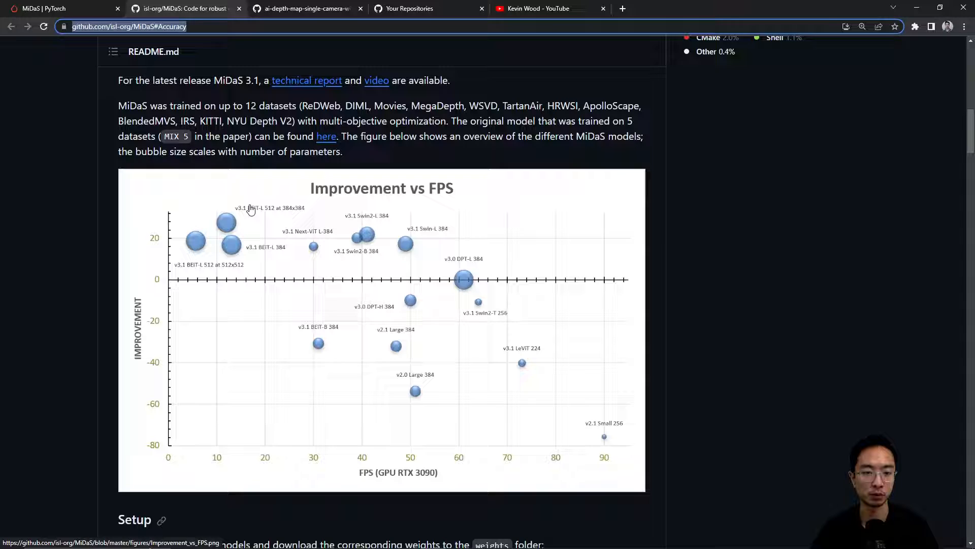
pyautogui.moveTo(259, 218)
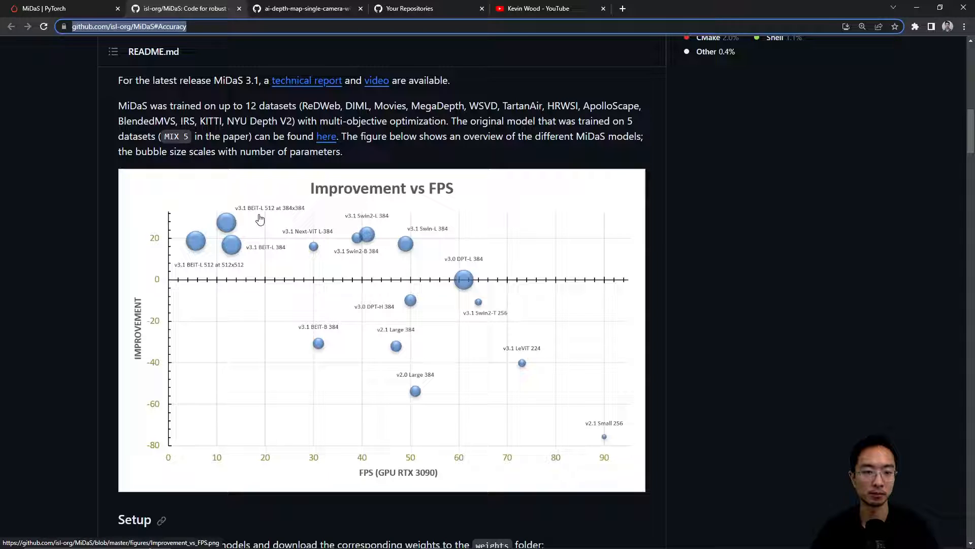
pyautogui.scroll(-3)
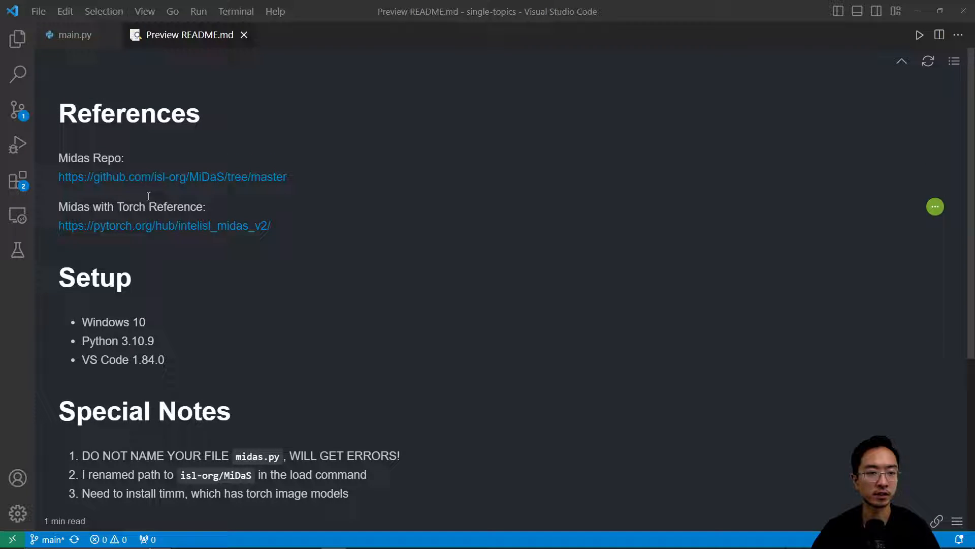
# Step: Scroll the README preview to Setup and highlight the renamed isl-org/MiDaS load path
pyautogui.scroll(-3)
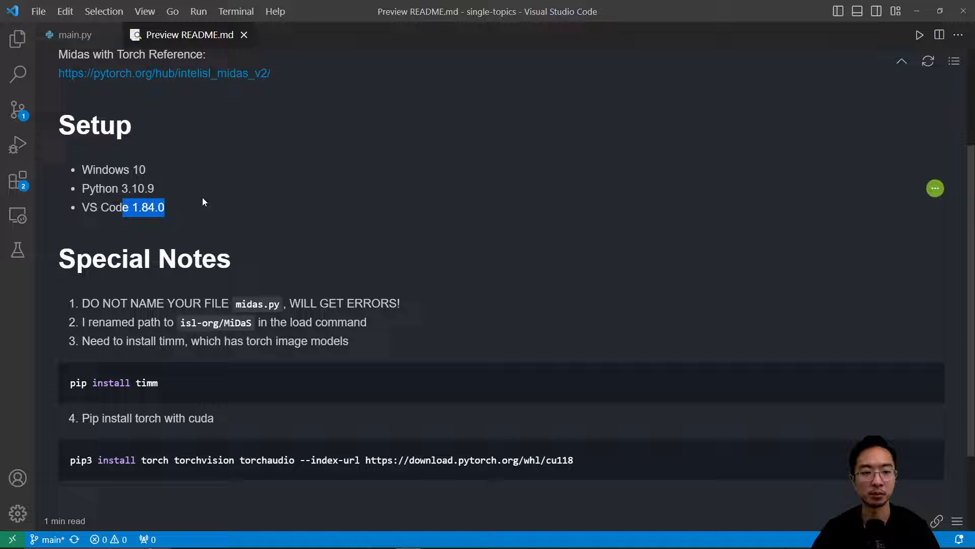
pyautogui.moveTo(213, 221)
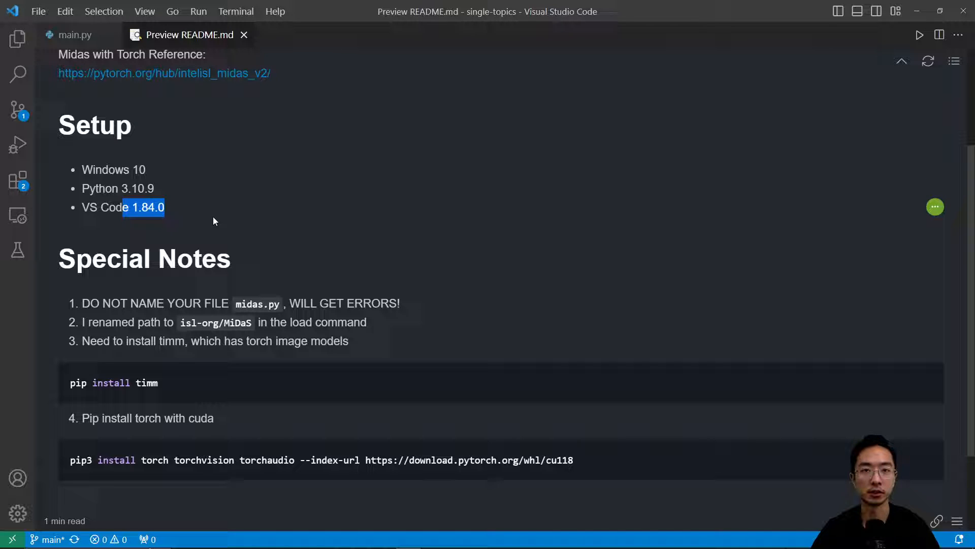
pyautogui.scroll(-3)
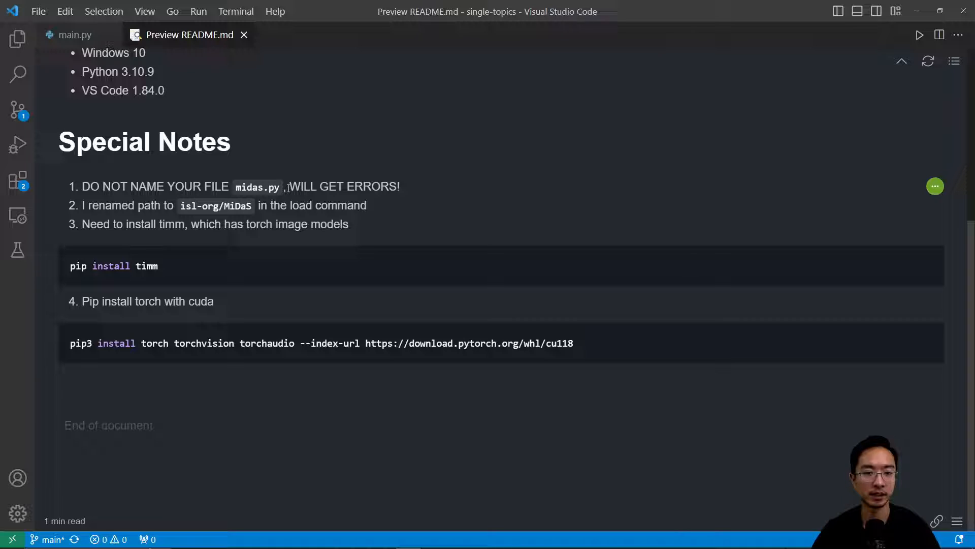
pyautogui.moveTo(175, 212)
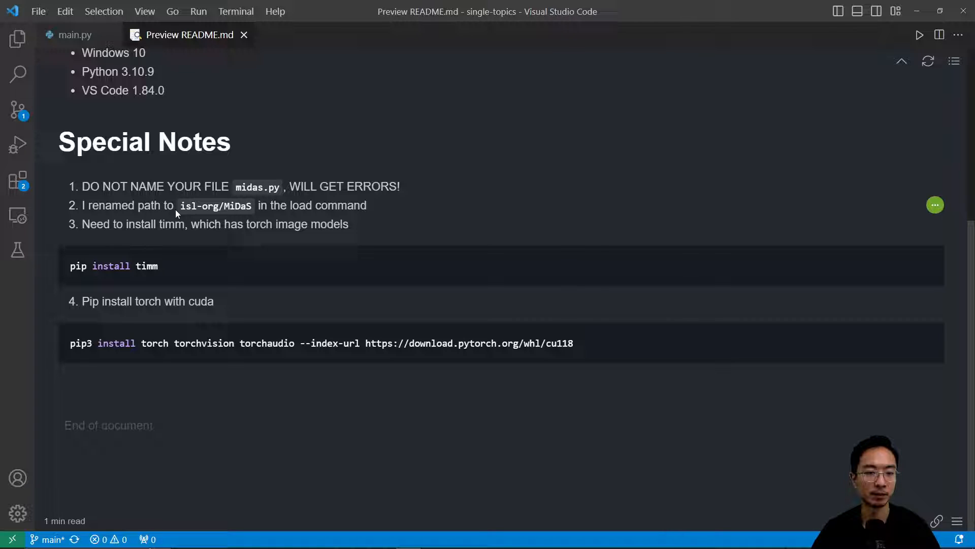
pyautogui.doubleClick(214, 205)
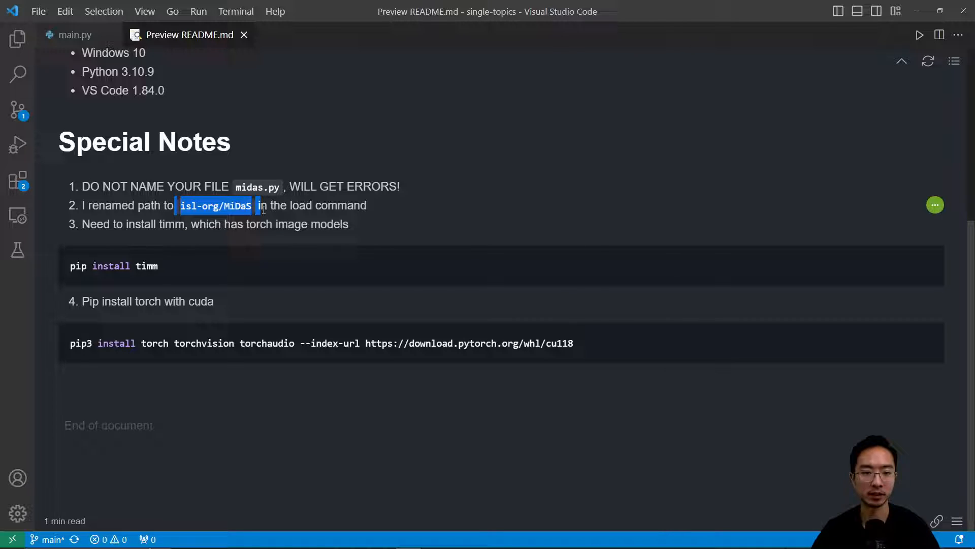
pyautogui.click(302, 203)
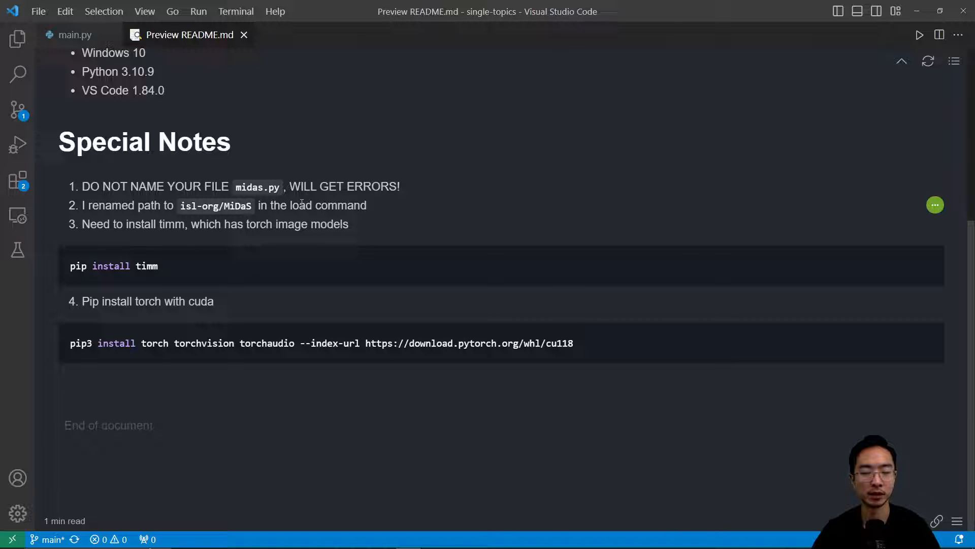
pyautogui.moveTo(196, 214)
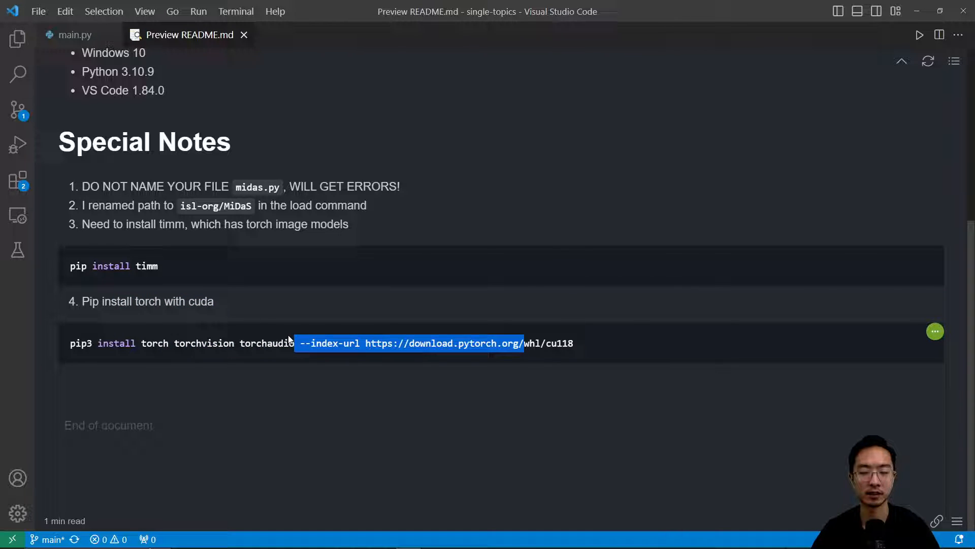
# Step: Point out the torch CUDA download index URL, then switch to the main.py code
pyautogui.click(582, 342)
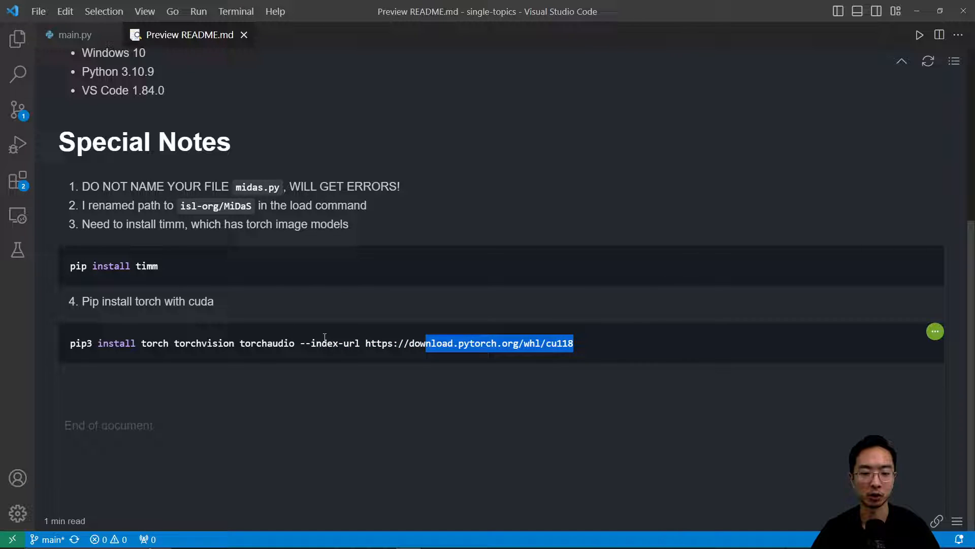
pyautogui.moveTo(295, 321)
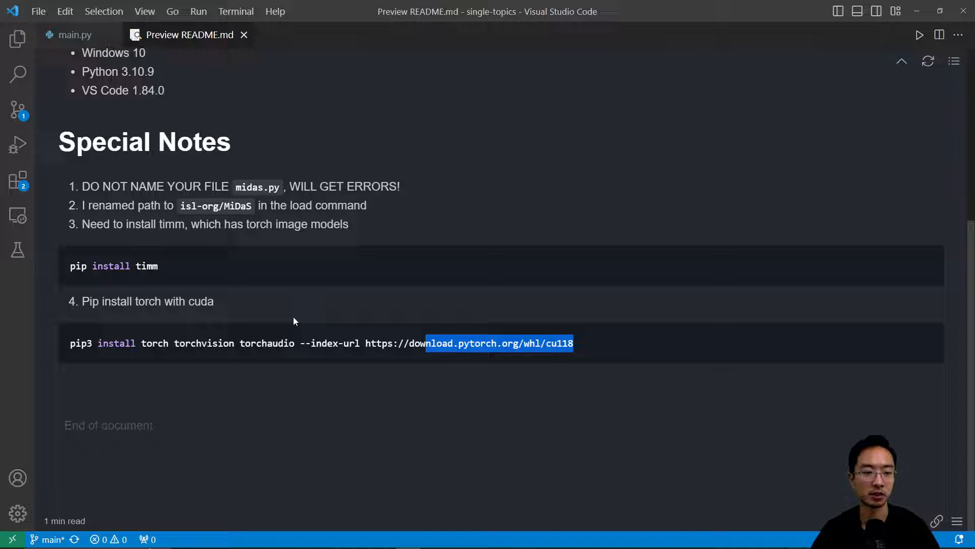
pyautogui.click(73, 35)
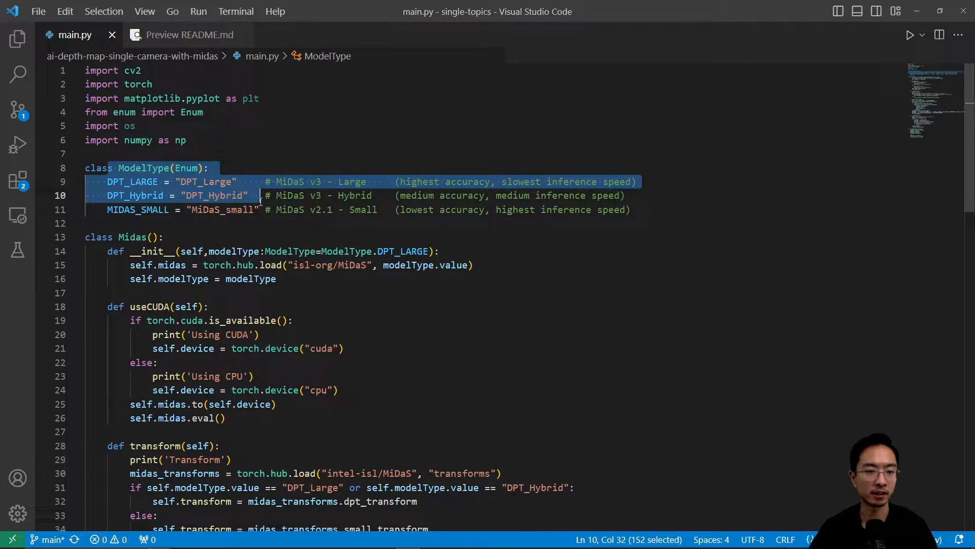
pyautogui.click(269, 222)
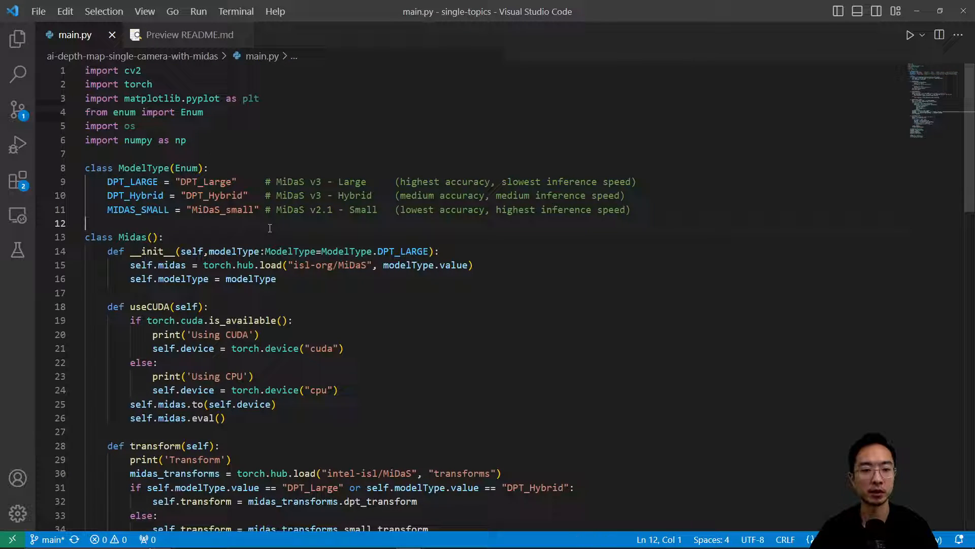
pyautogui.moveTo(135, 195)
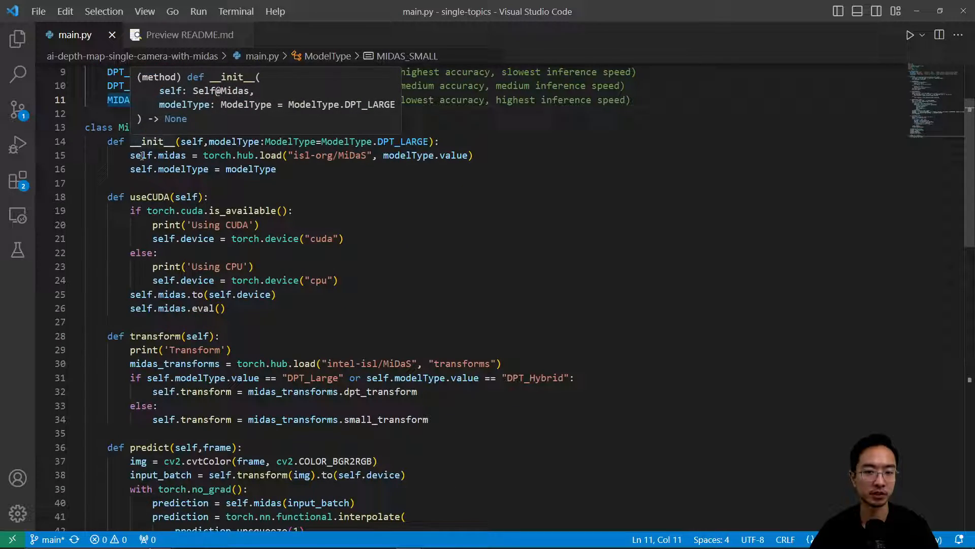
pyautogui.click(328, 183)
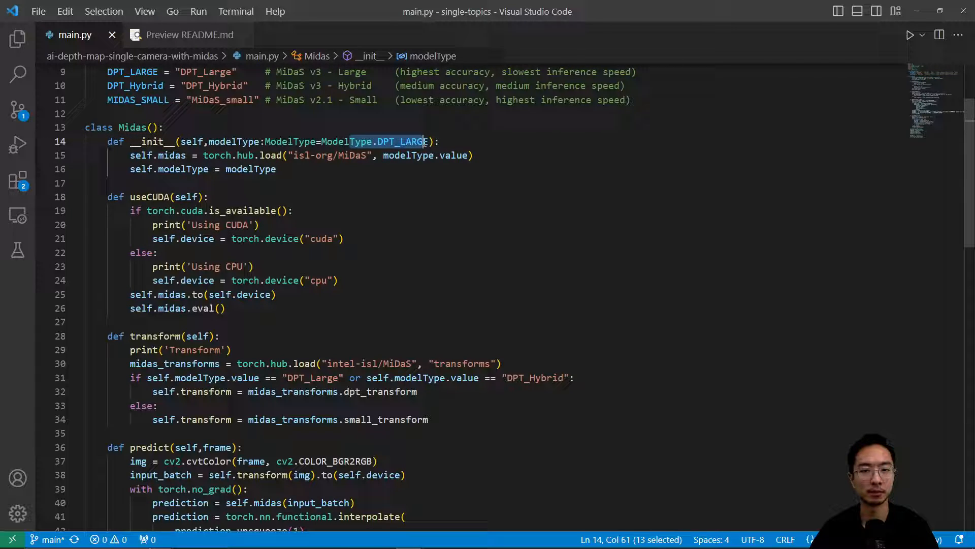
pyautogui.moveTo(425, 174)
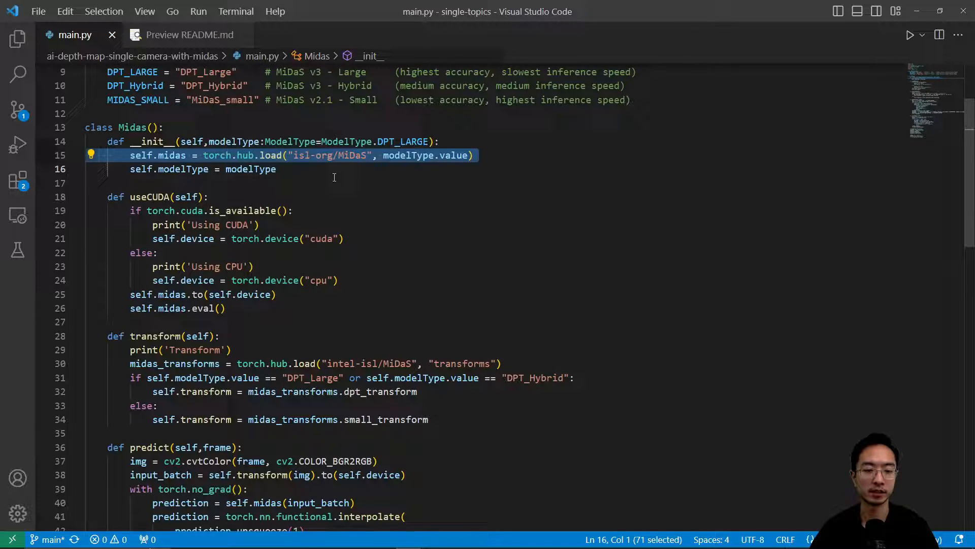
pyautogui.click(311, 183)
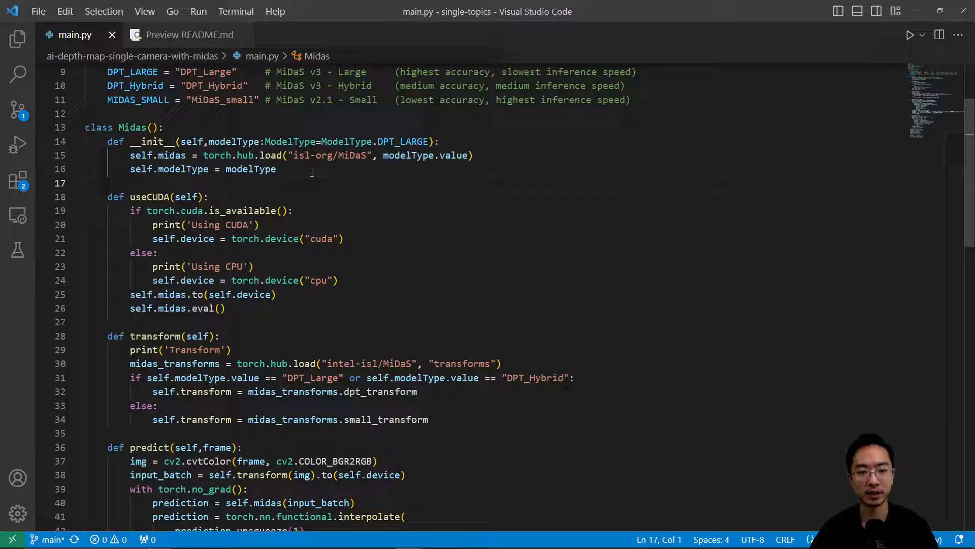
pyautogui.doubleClick(249, 168)
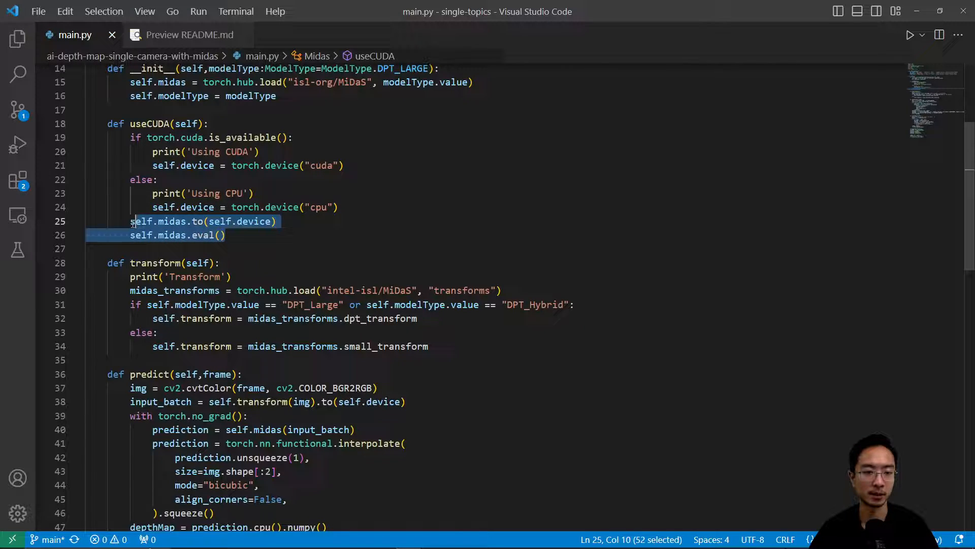
pyautogui.scroll(-3)
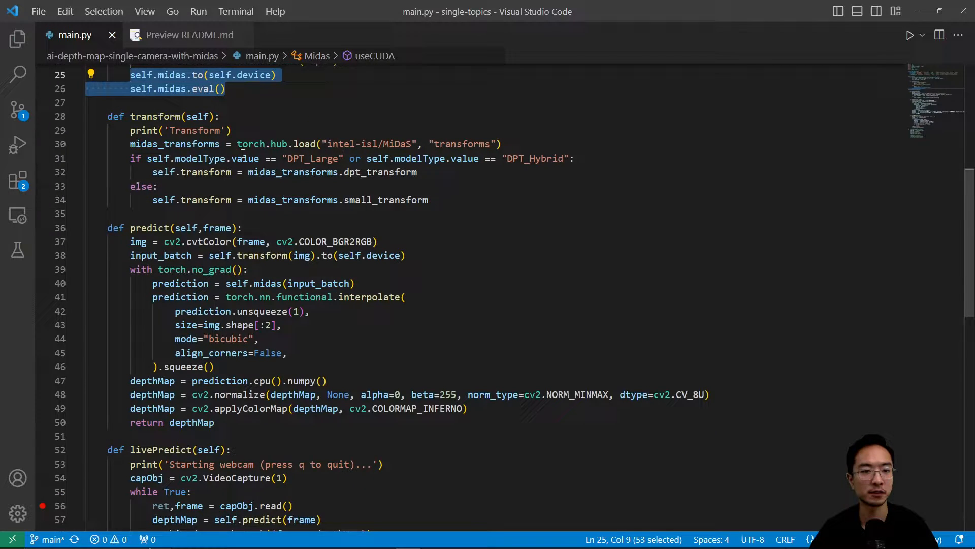
pyautogui.click(405, 143)
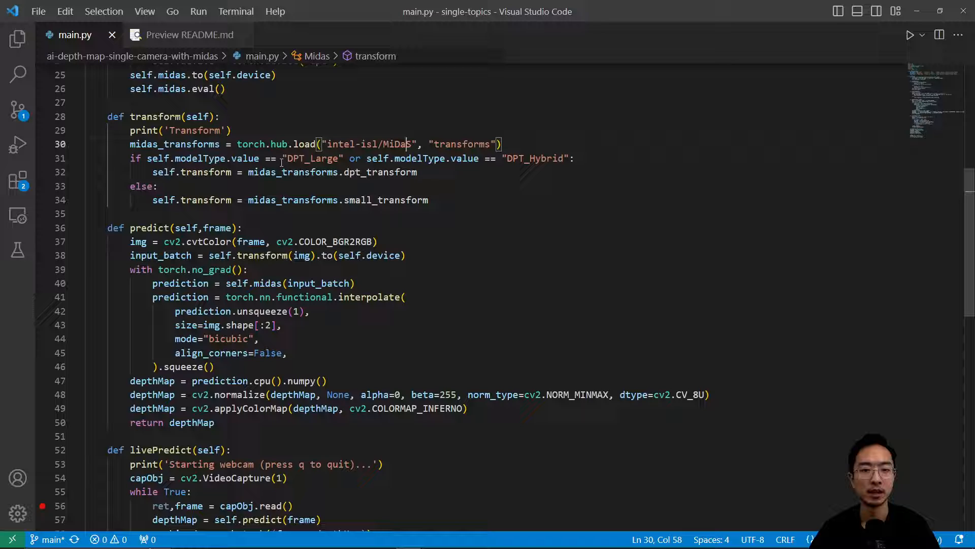
pyautogui.click(428, 173)
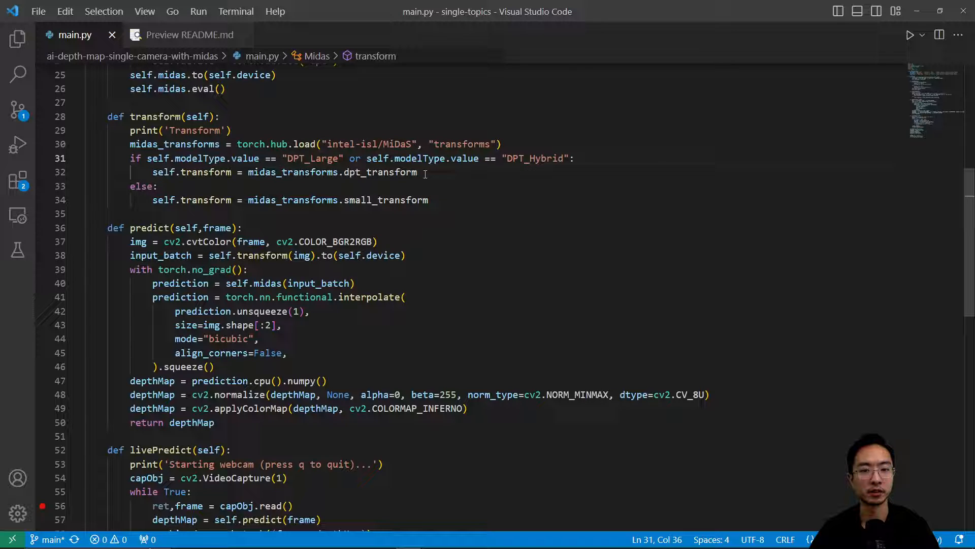
pyautogui.doubleClick(378, 172)
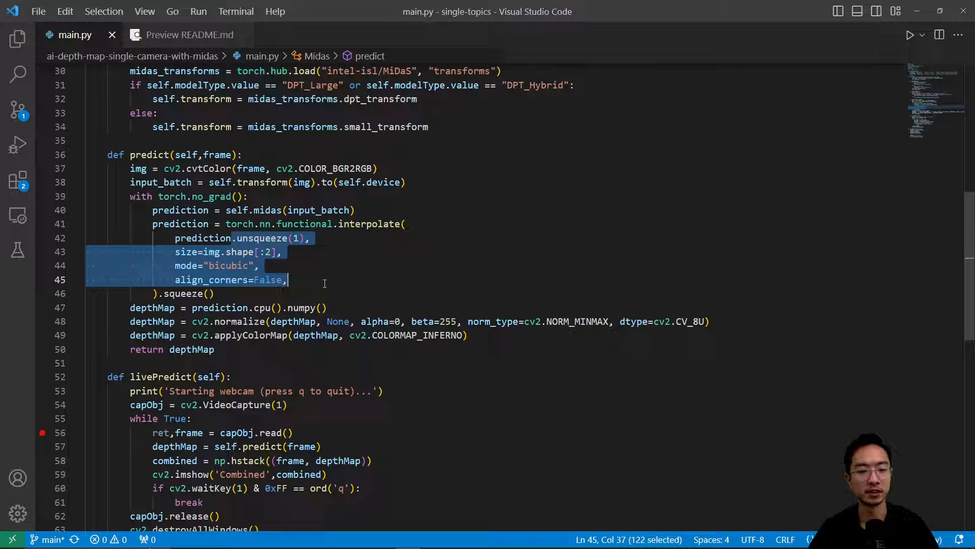
pyautogui.click(257, 265)
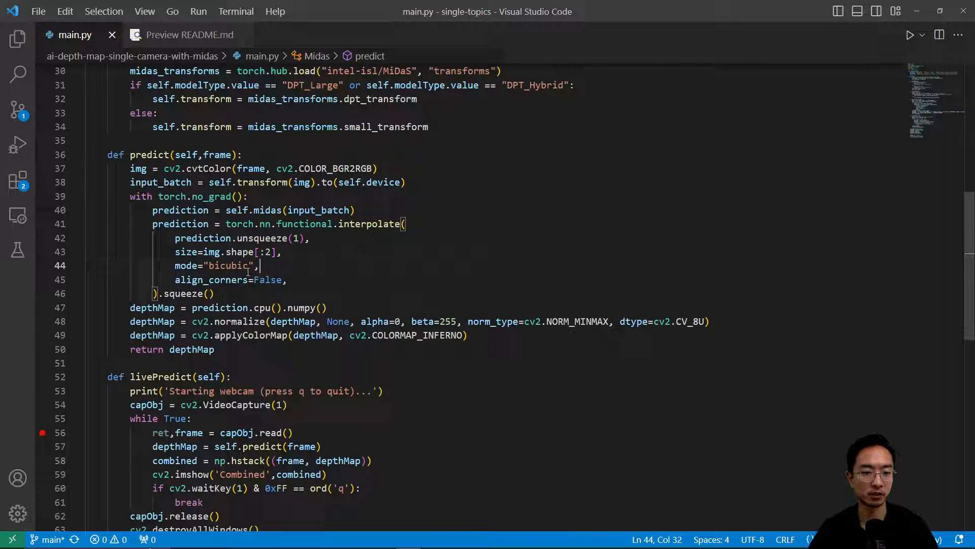
pyautogui.doubleClick(228, 265)
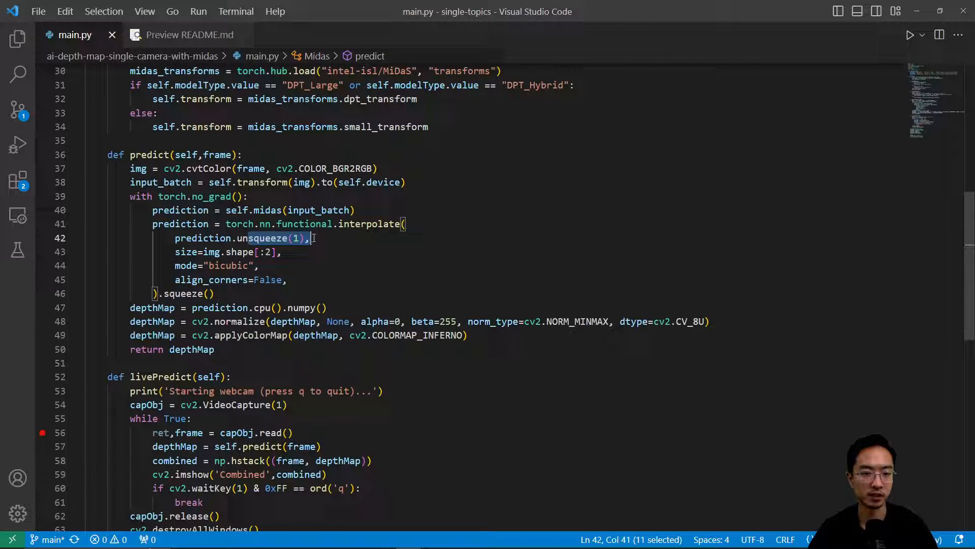
pyautogui.click(215, 294)
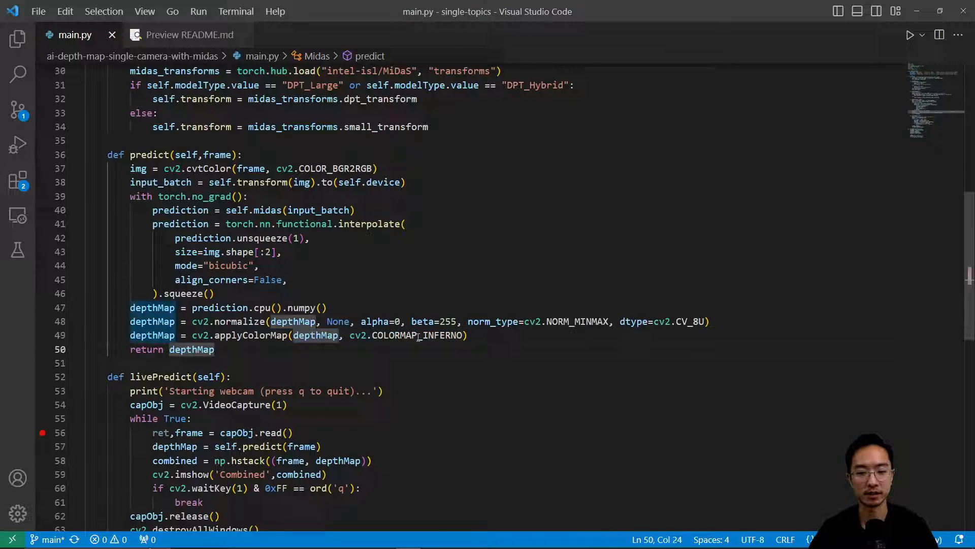
pyautogui.doubleClick(422, 335)
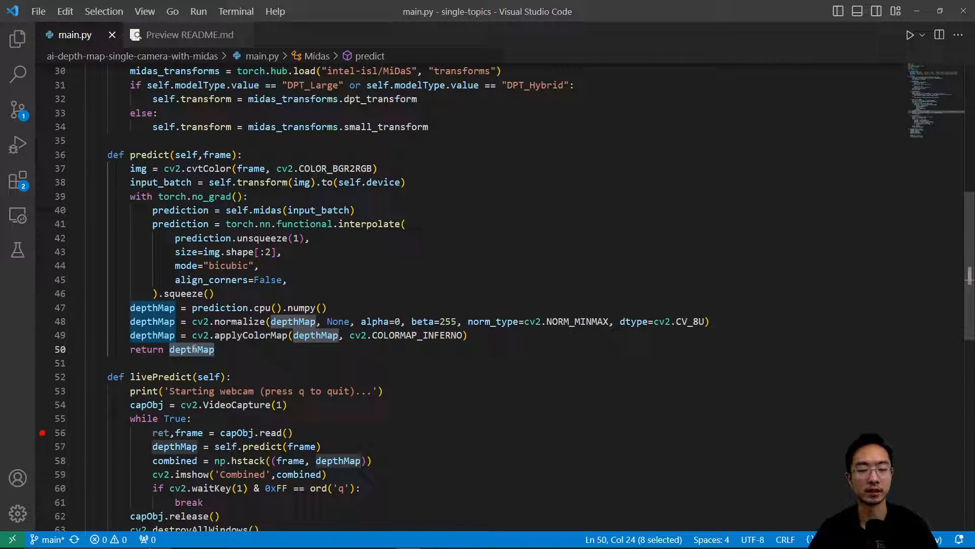
pyautogui.scroll(-3)
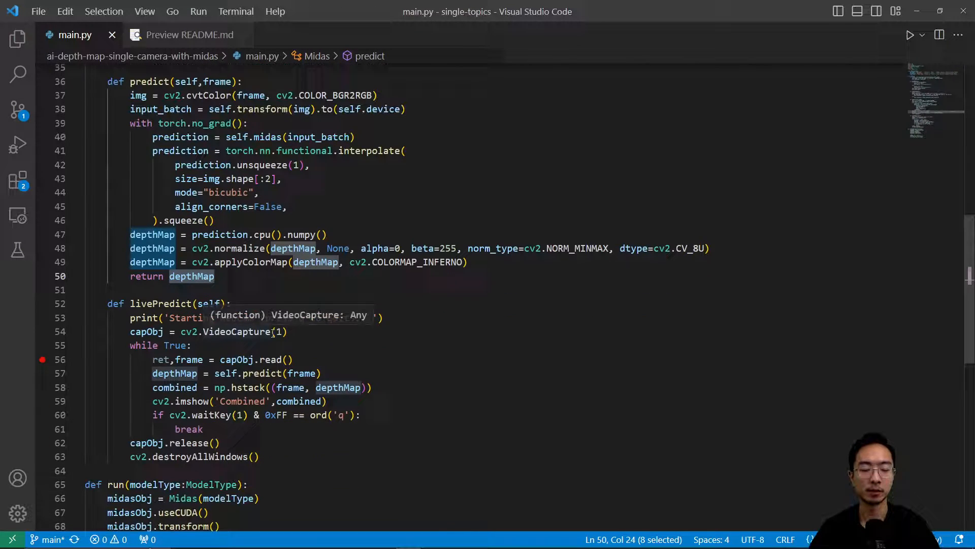
pyautogui.scroll(-3)
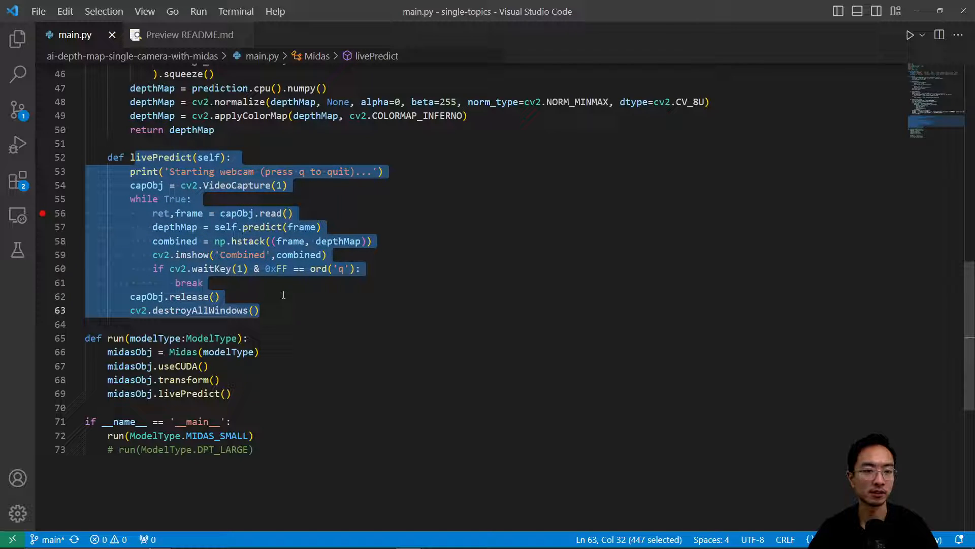
pyautogui.click(219, 296)
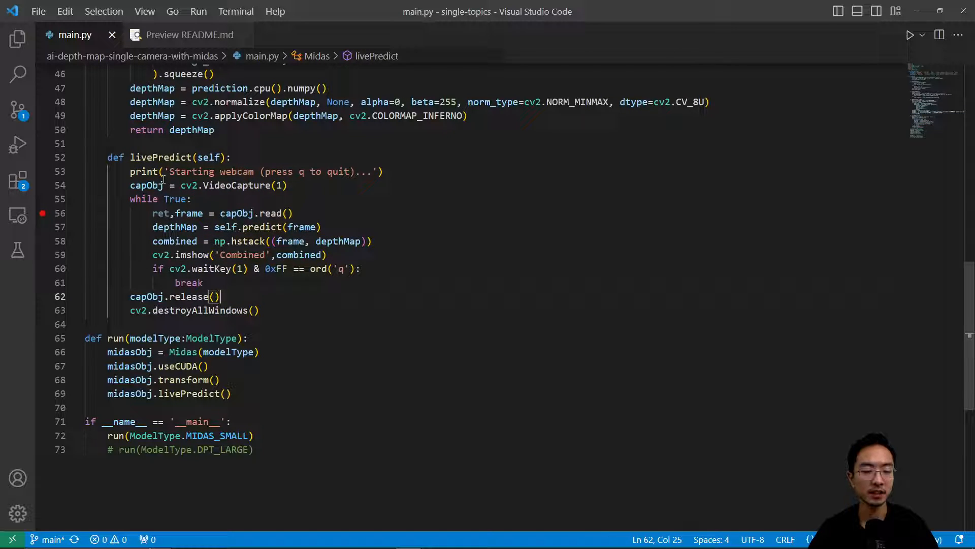
pyautogui.doubleClick(236, 185)
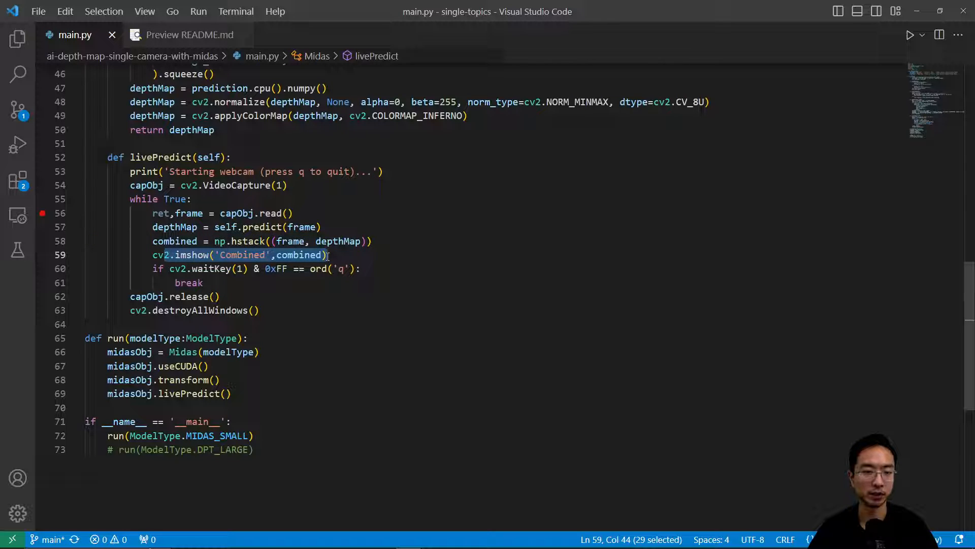
pyautogui.click(372, 268)
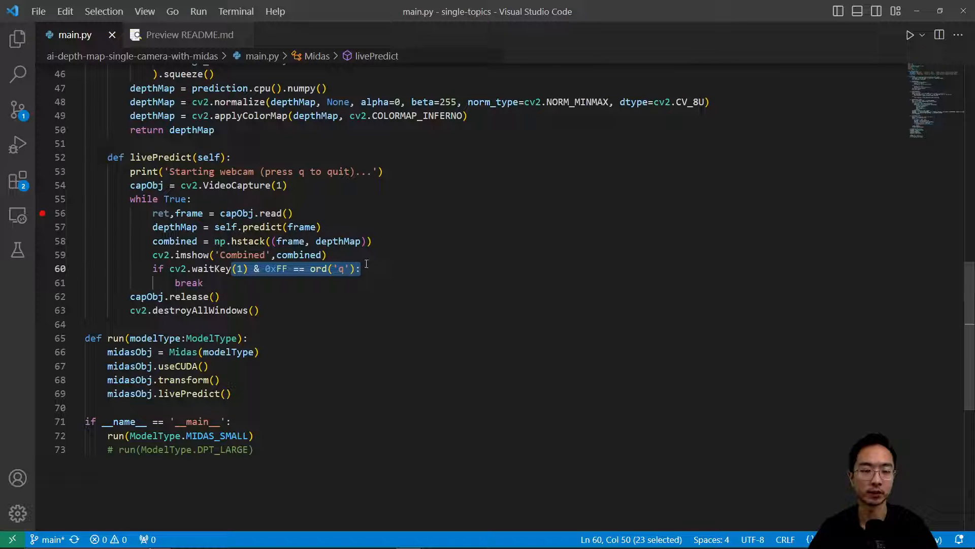
pyautogui.click(145, 352)
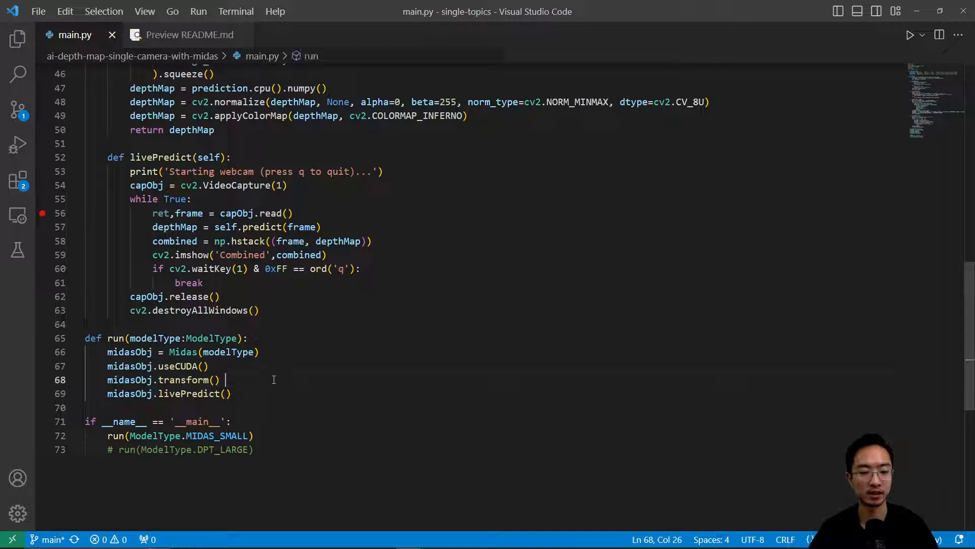
pyautogui.click(185, 352)
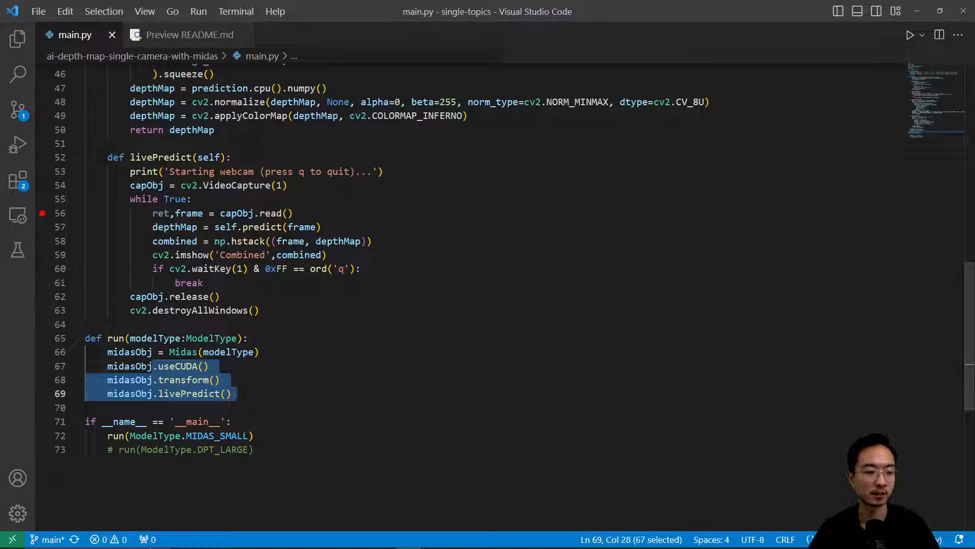
# Step: Run main.py with ModelType.DPT_LARGE instead of MIDAS_SMALL, showing webcam beside its depth map
pyautogui.click(908, 34)
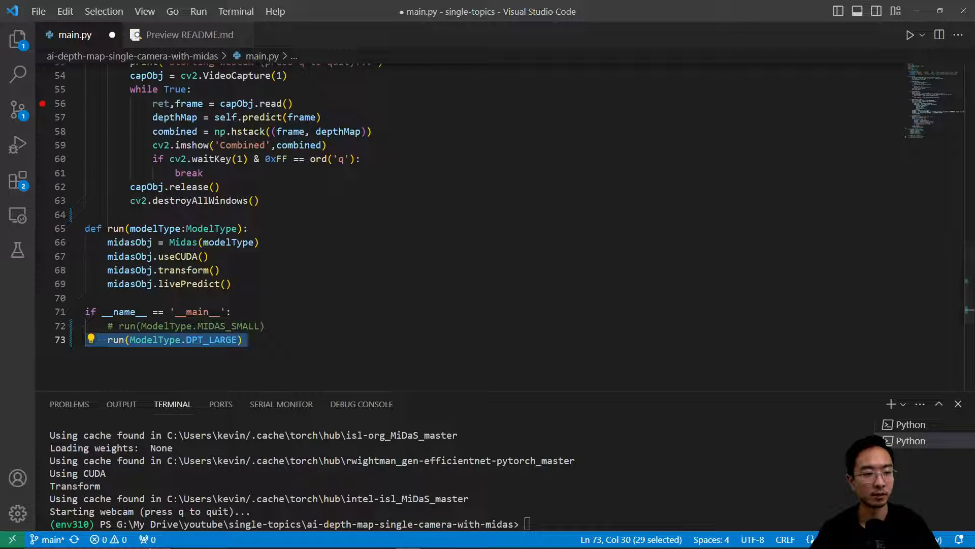
pyautogui.click(908, 35)
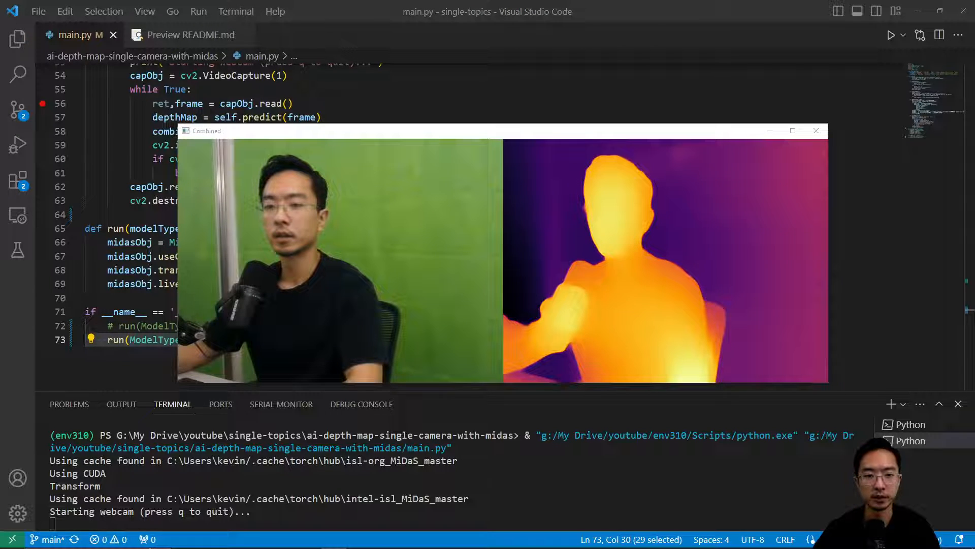